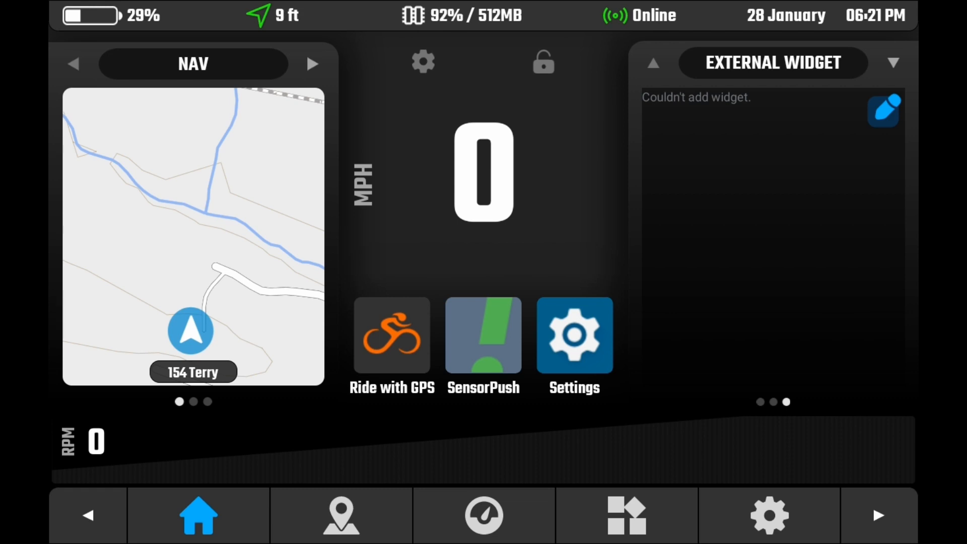
# Leave the DMD2 dashboard and open the Play Store's app search
pyautogui.click(625, 516)
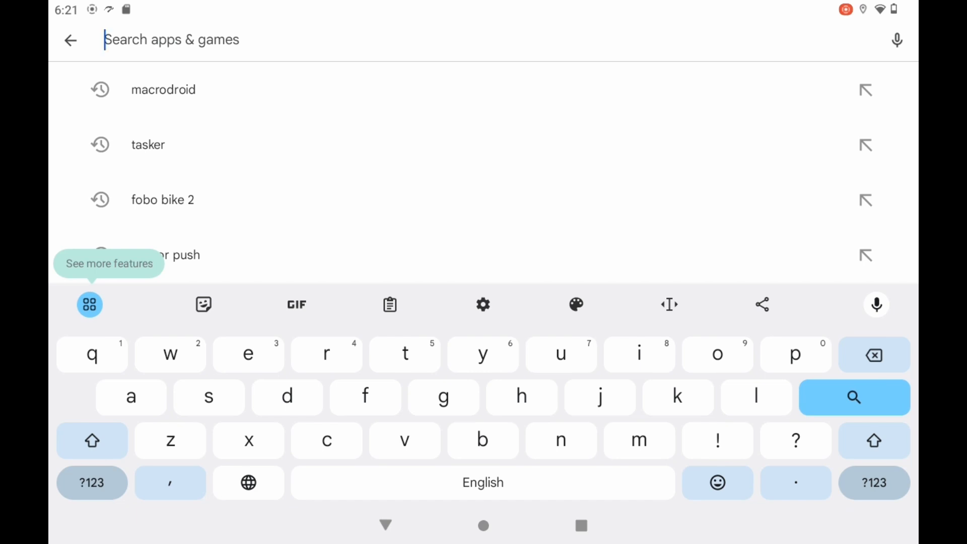
# Search for and install 'fobo bike 2', then 'macrodroid', from the Play Store
pyautogui.click(162, 199)
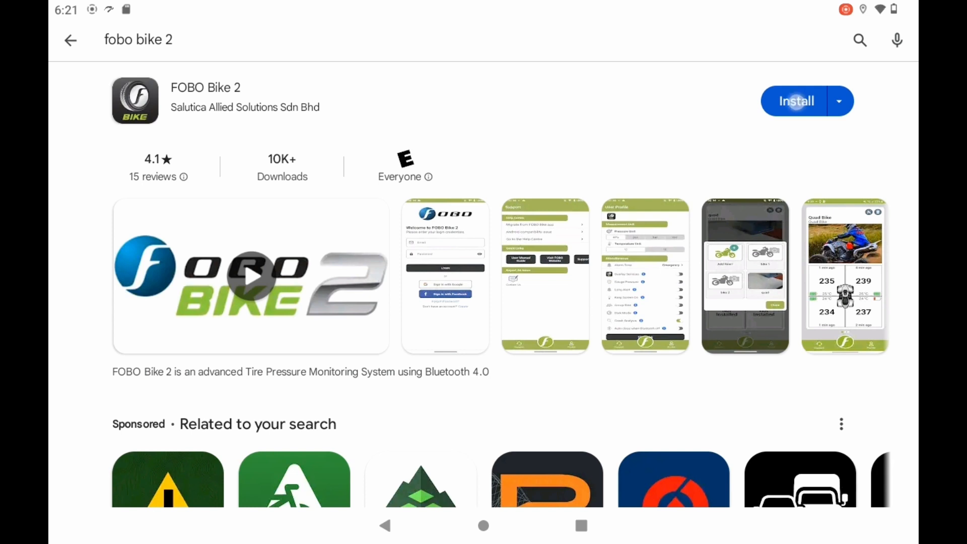
pyautogui.click(796, 101)
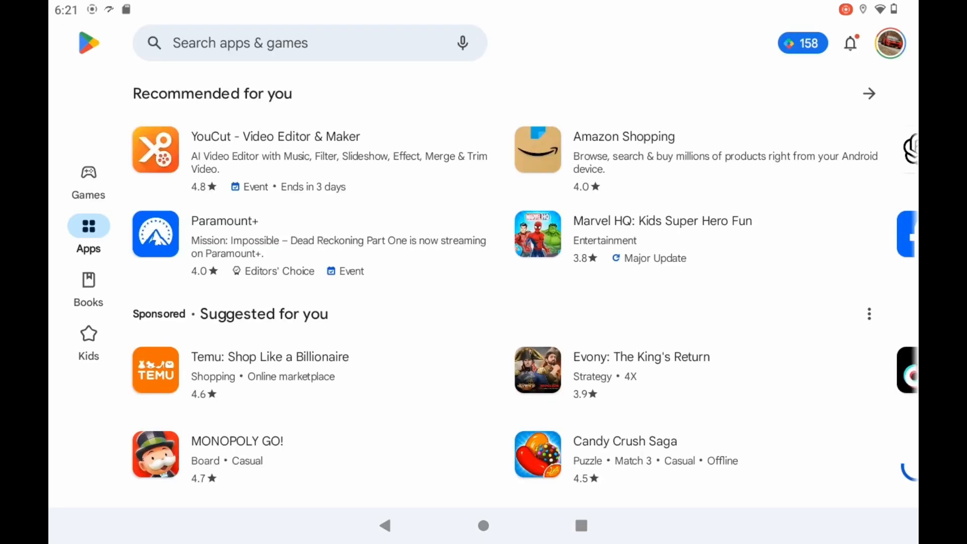
pyautogui.click(302, 42)
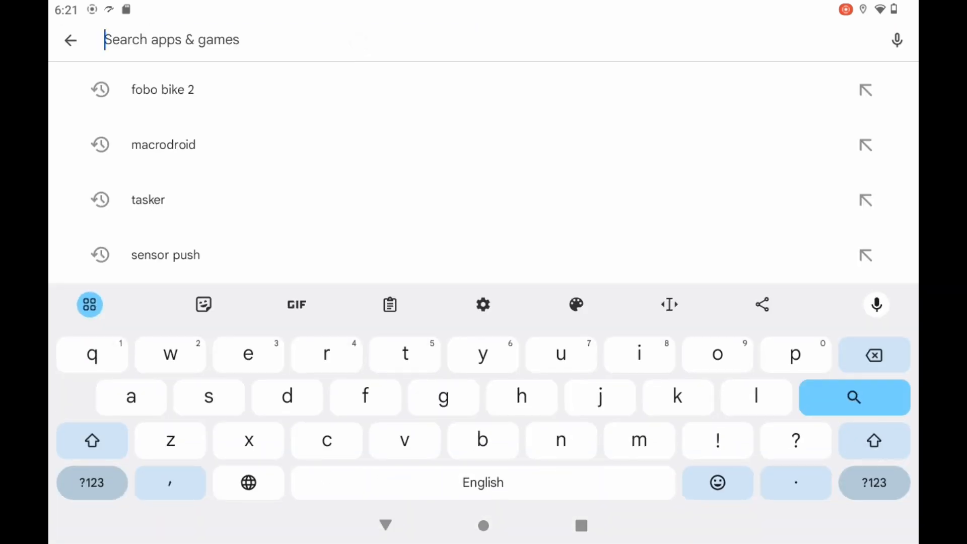
pyautogui.click(163, 144)
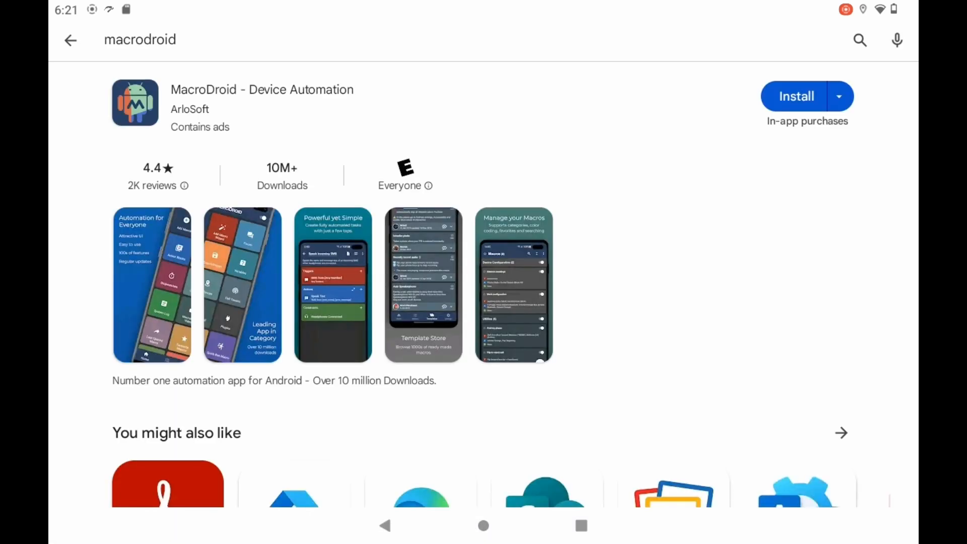
pyautogui.click(796, 96)
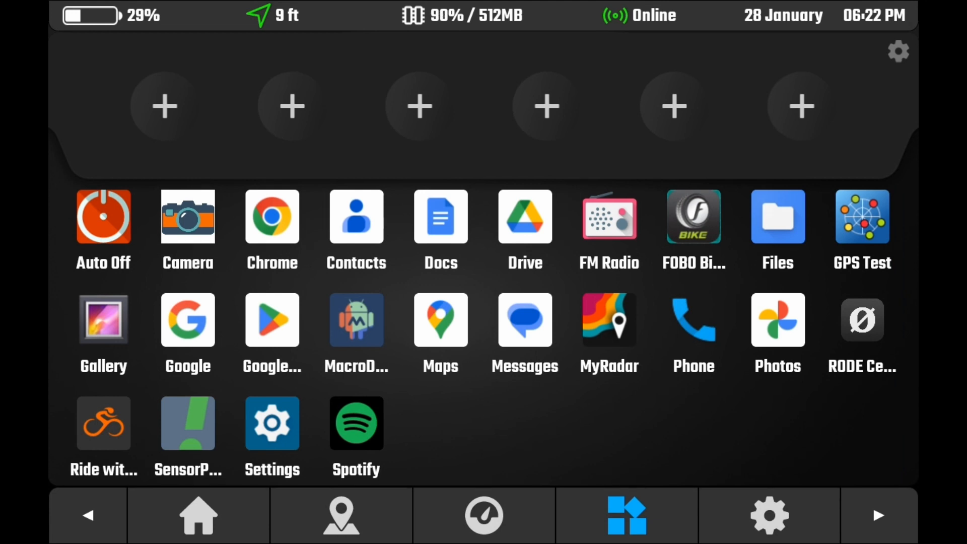
# Launch FOBO Bike 2 from the DMD2 app drawer
pyautogui.click(693, 217)
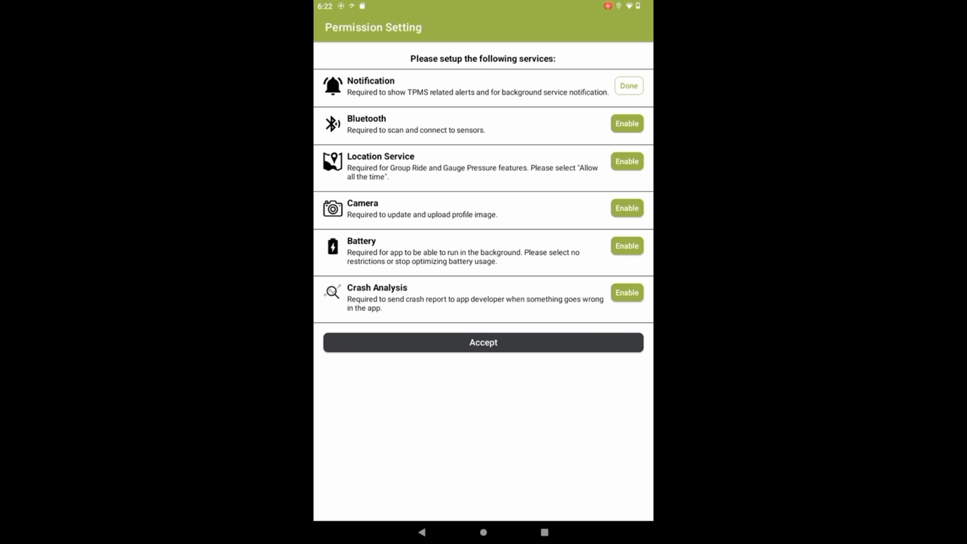
# Enable Bluetooth with nearby-device access and Location with 'Allow all the time'
pyautogui.click(626, 123)
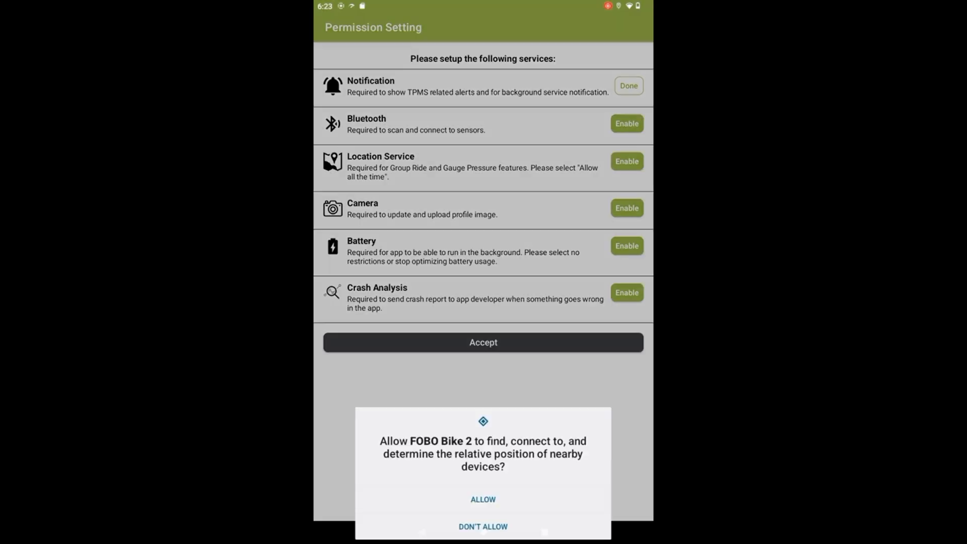
pyautogui.click(482, 499)
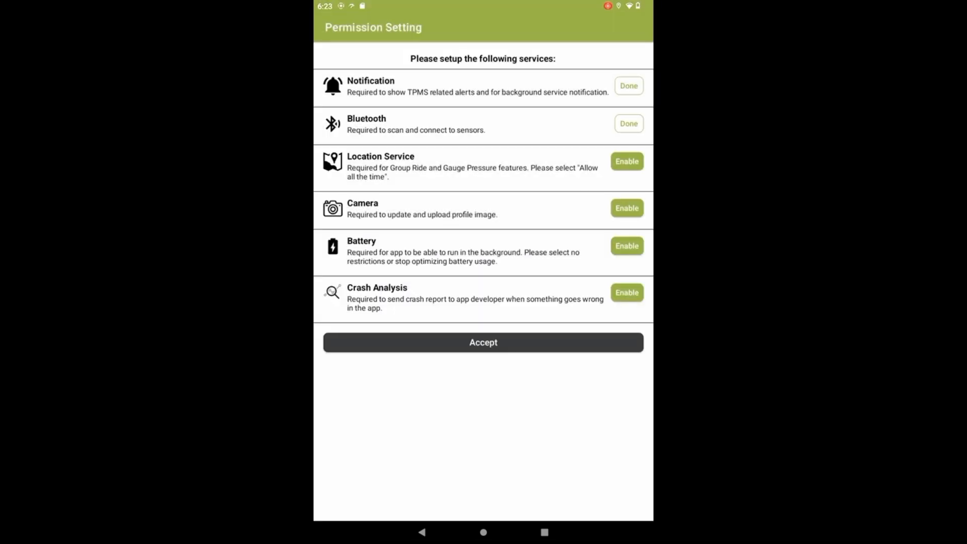
pyautogui.click(626, 161)
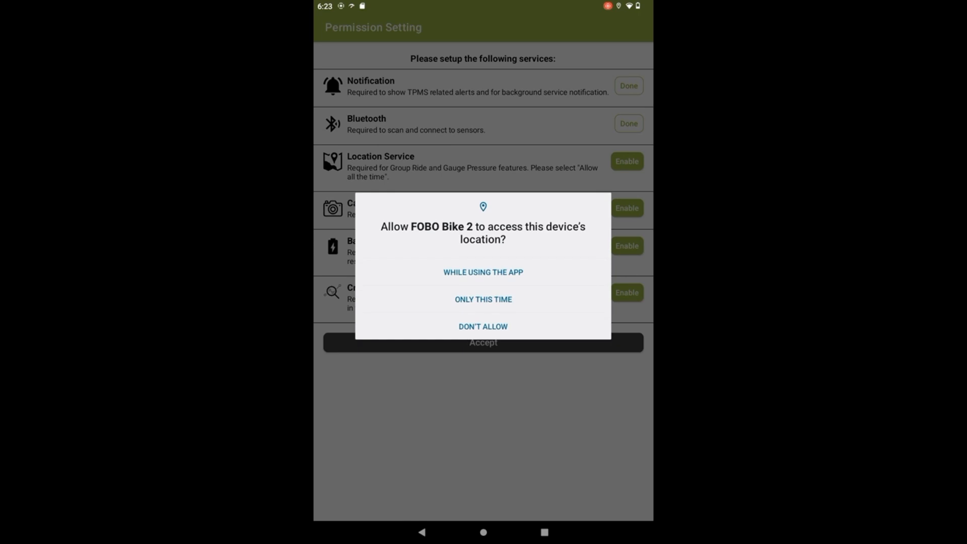
pyautogui.click(483, 271)
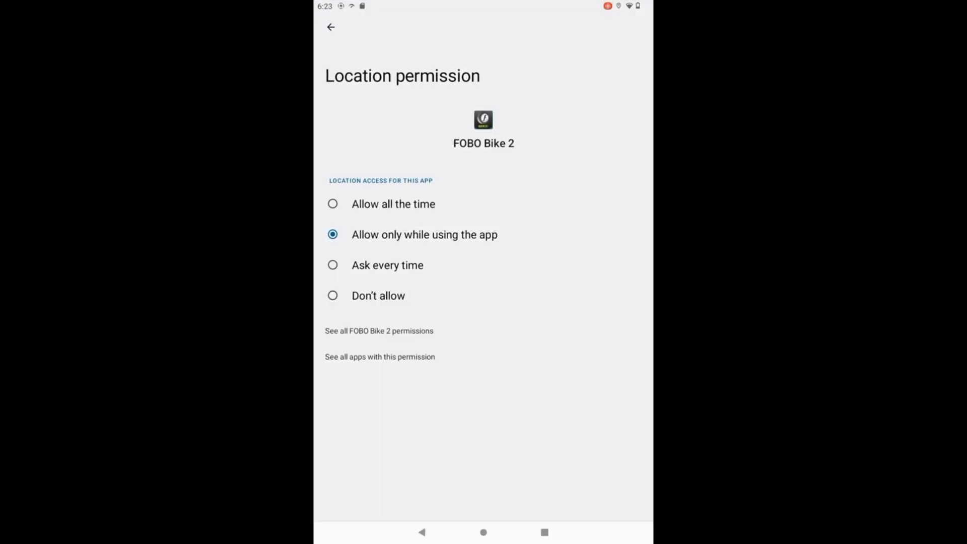
pyautogui.click(333, 204)
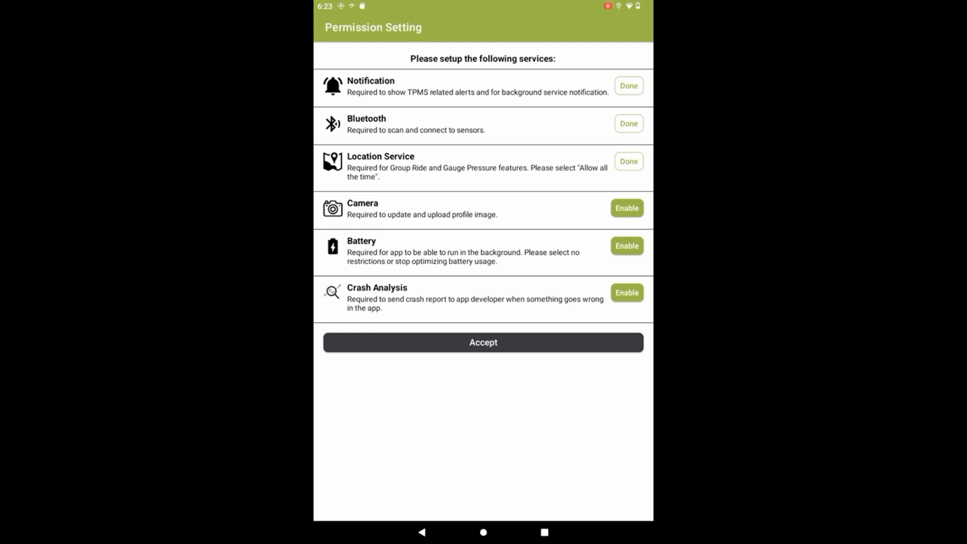
# Enable Camera, Battery background running and Crash Analysis, then continue past permissions
pyautogui.click(626, 208)
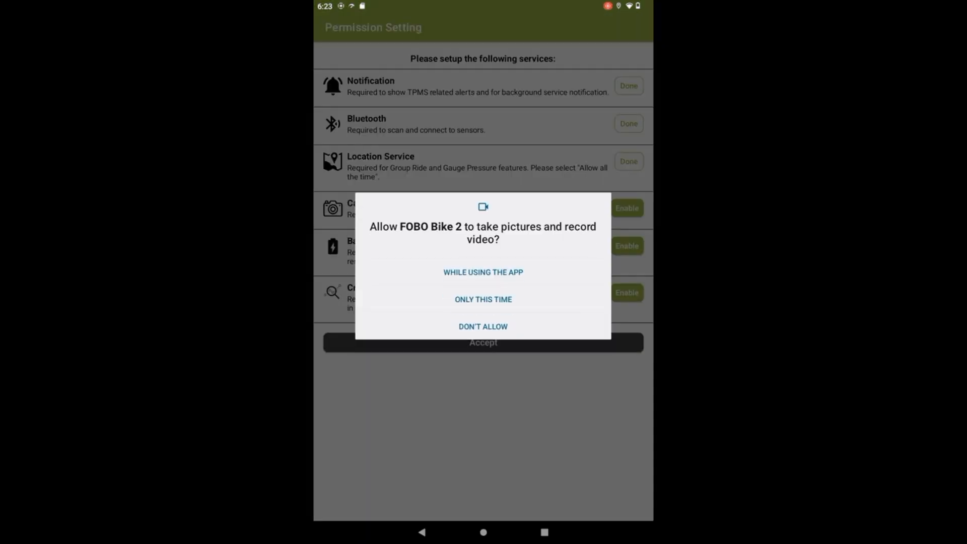
pyautogui.click(483, 272)
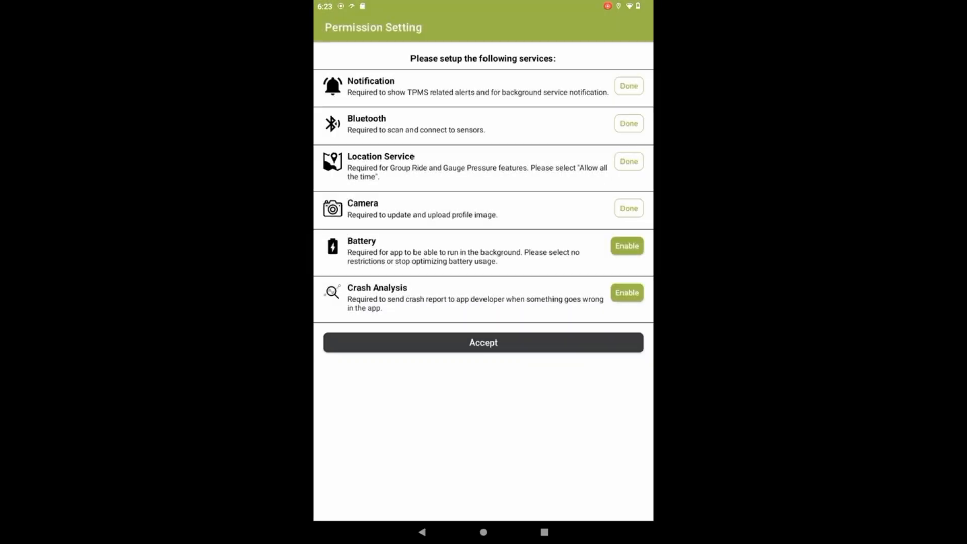
pyautogui.click(626, 245)
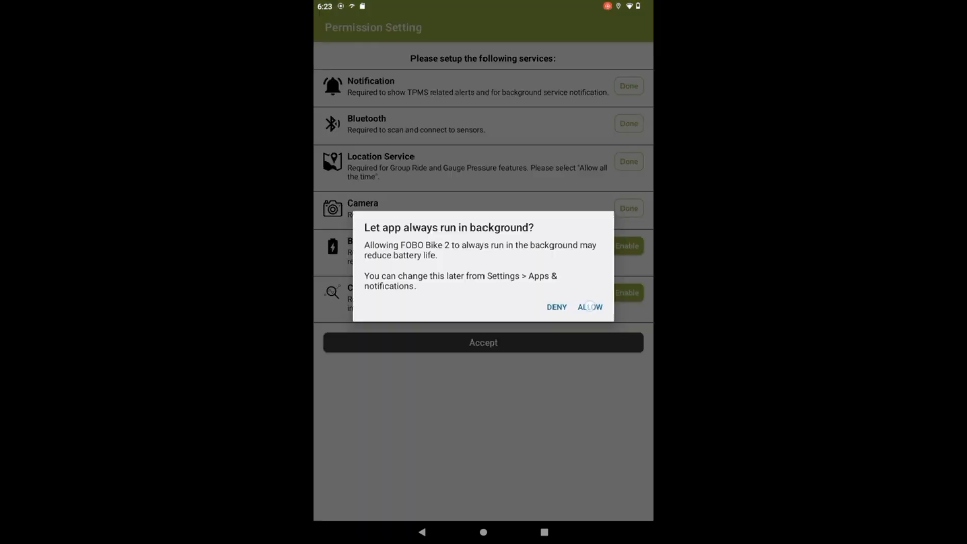
pyautogui.click(590, 307)
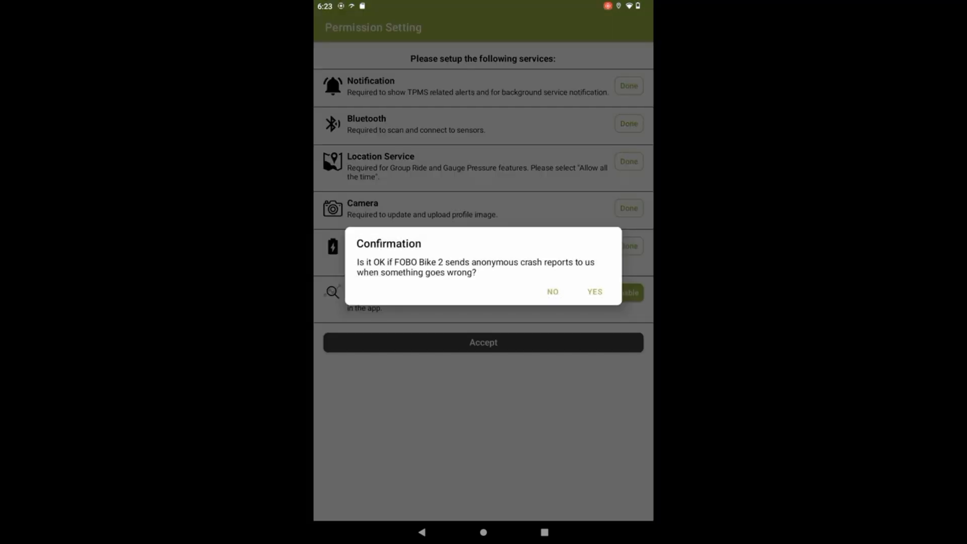
pyautogui.click(594, 291)
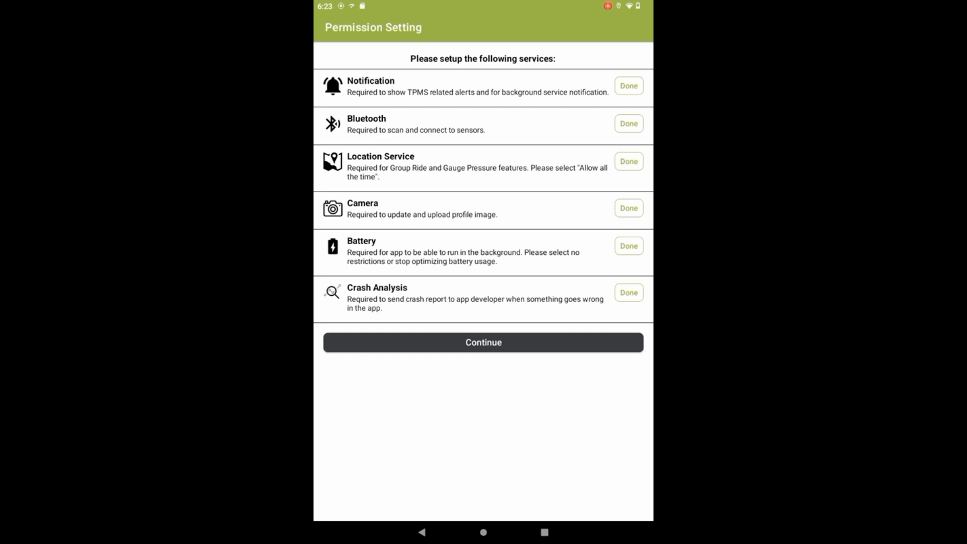
pyautogui.click(482, 342)
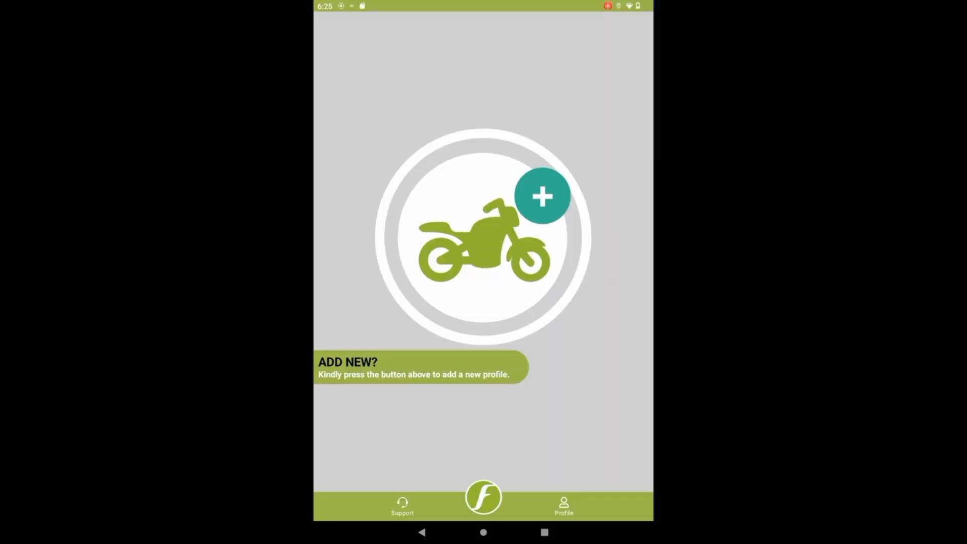
# Add a new Motobike vehicle profile and name it '701 enduro'
pyautogui.click(541, 196)
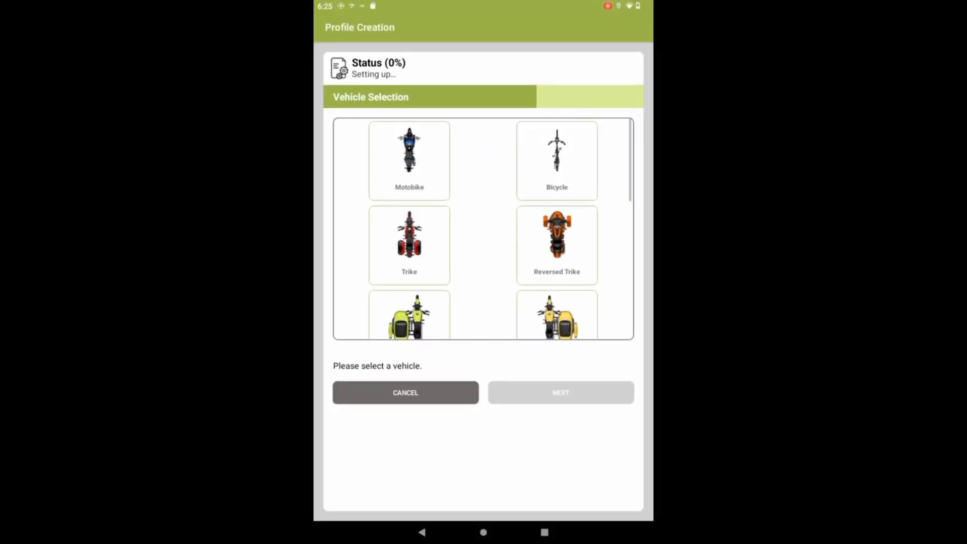
pyautogui.click(409, 161)
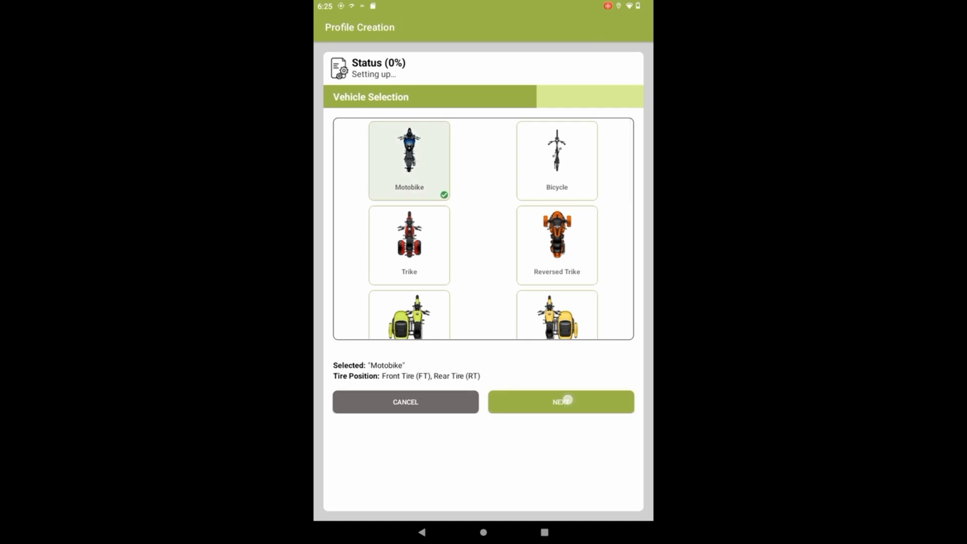
pyautogui.click(560, 401)
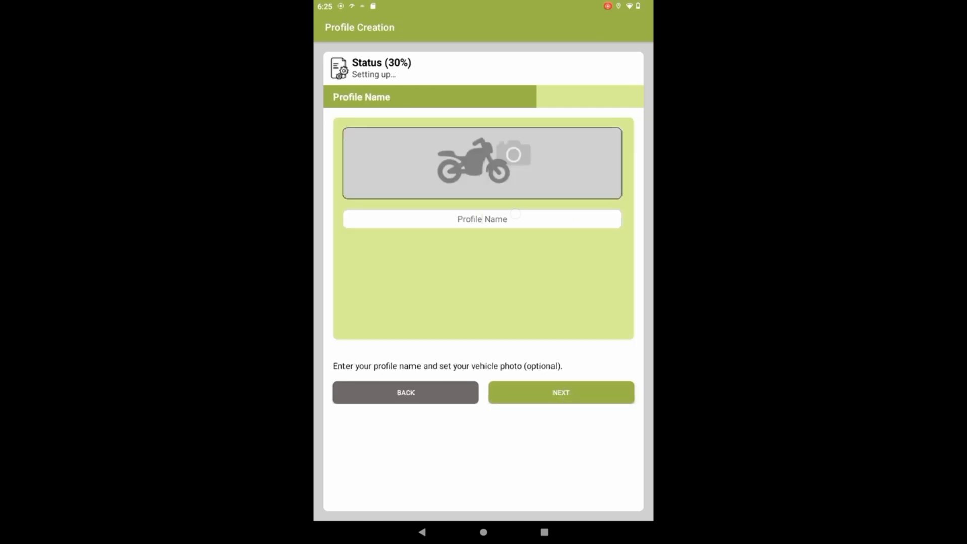
pyautogui.click(481, 218)
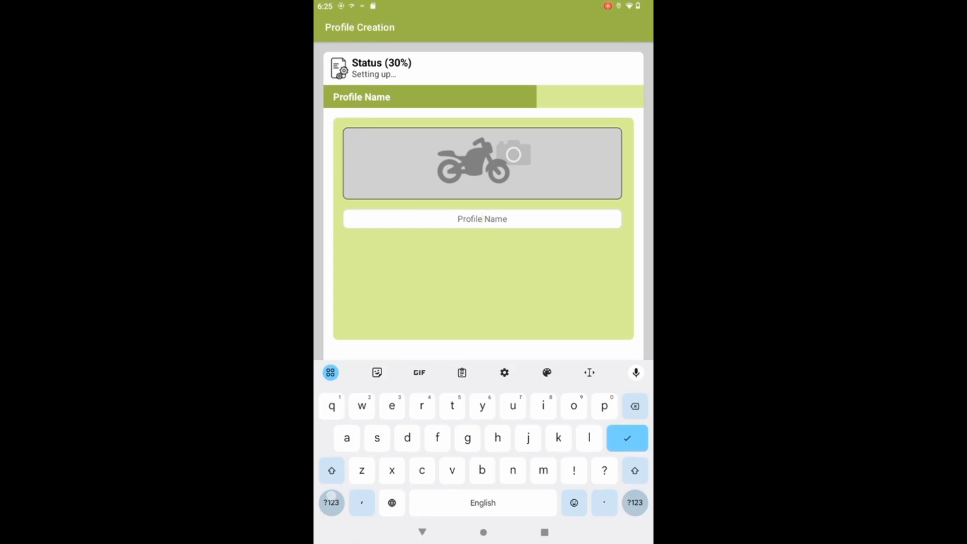
pyautogui.write('701')
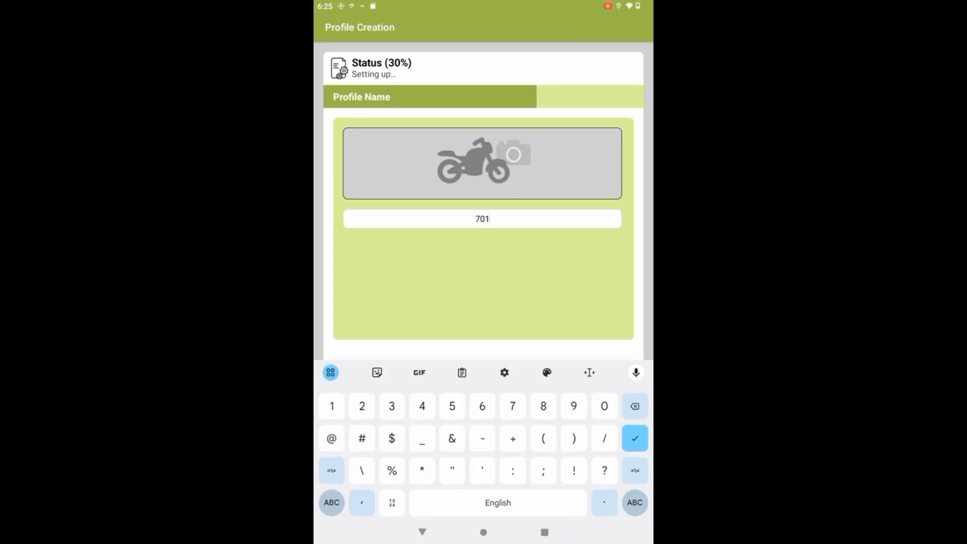
pyautogui.click(391, 405)
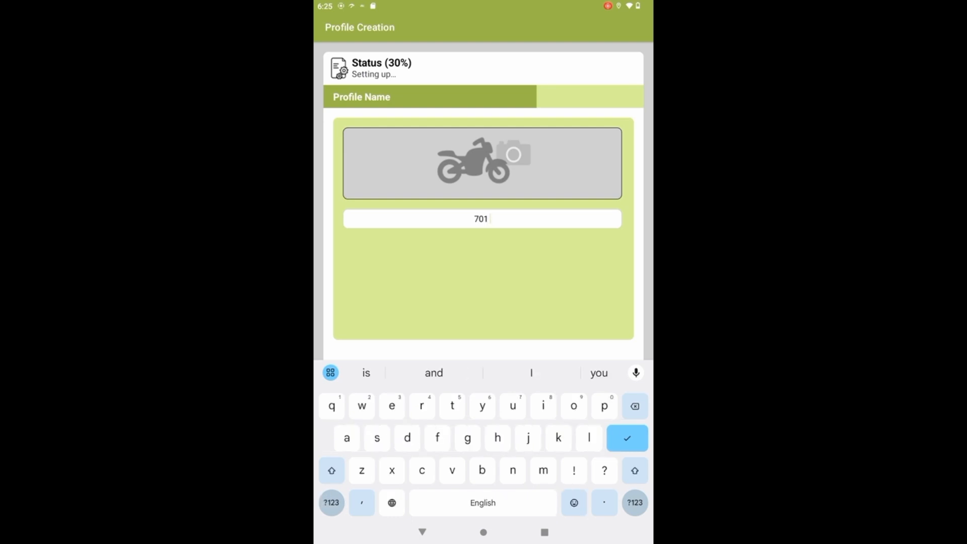
pyautogui.write('e')
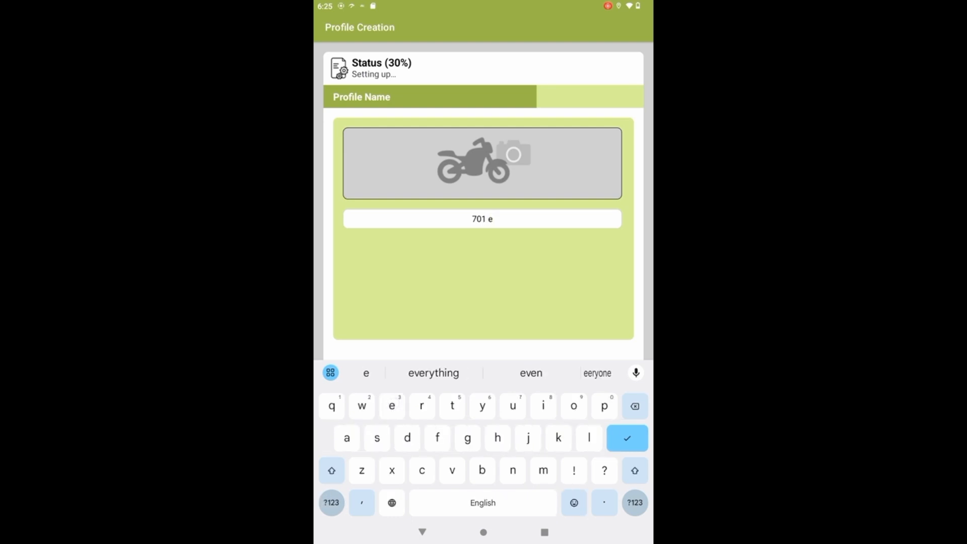
pyautogui.write('nduro')
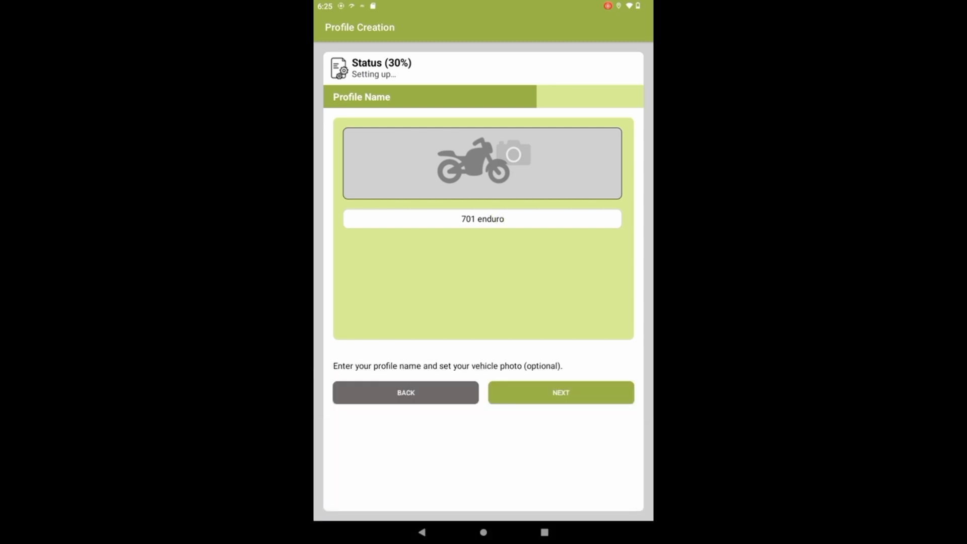
# Skip Vehicle Make, Model and Year and finish creating the 701 enduro profile
pyautogui.click(560, 392)
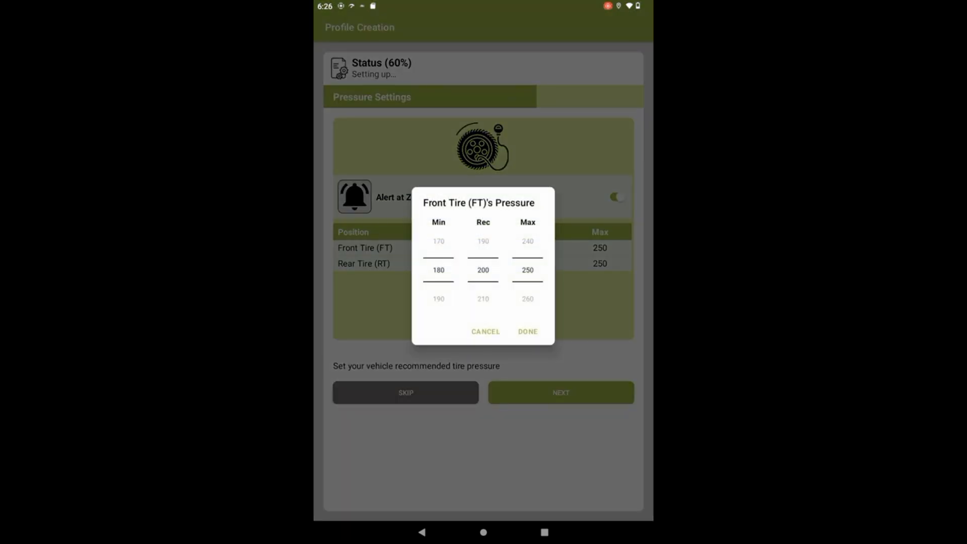
pyautogui.click(527, 331)
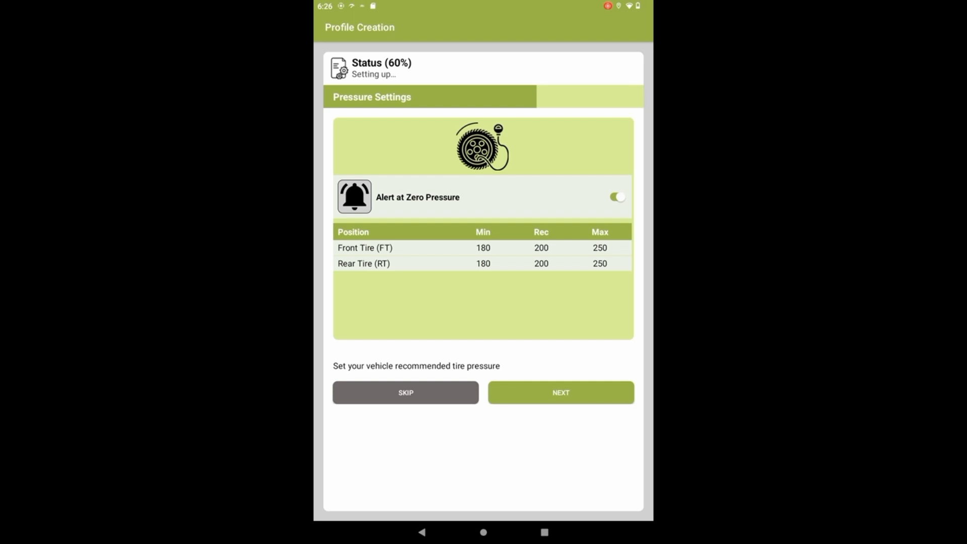
pyautogui.click(560, 392)
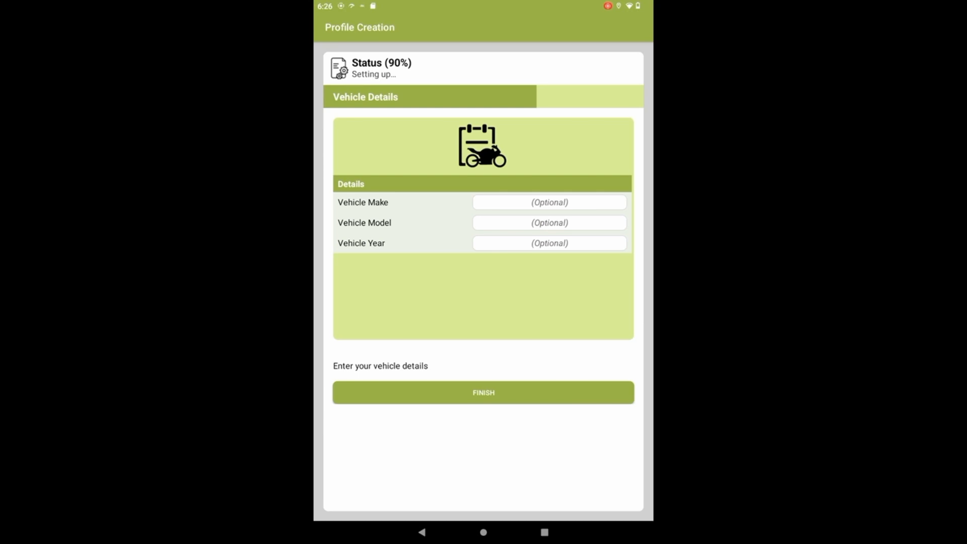
pyautogui.click(483, 392)
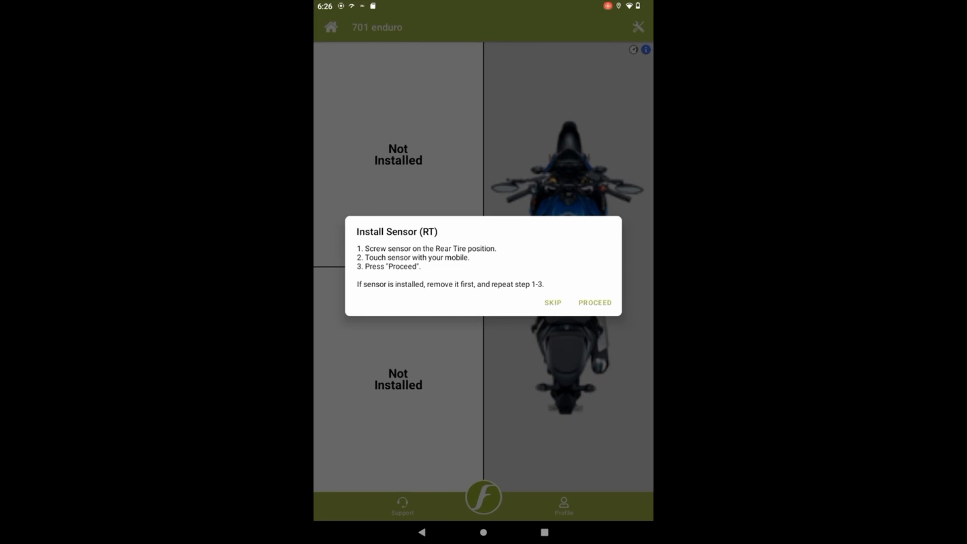
# Proceed with the rear tire (RT) sensor install, retrying detection until it registers
pyautogui.click(594, 302)
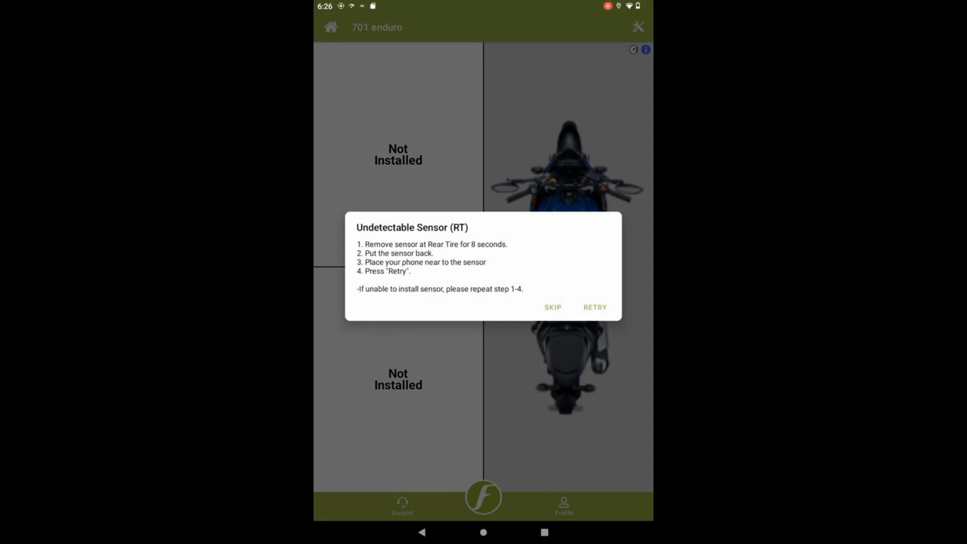
pyautogui.click(594, 308)
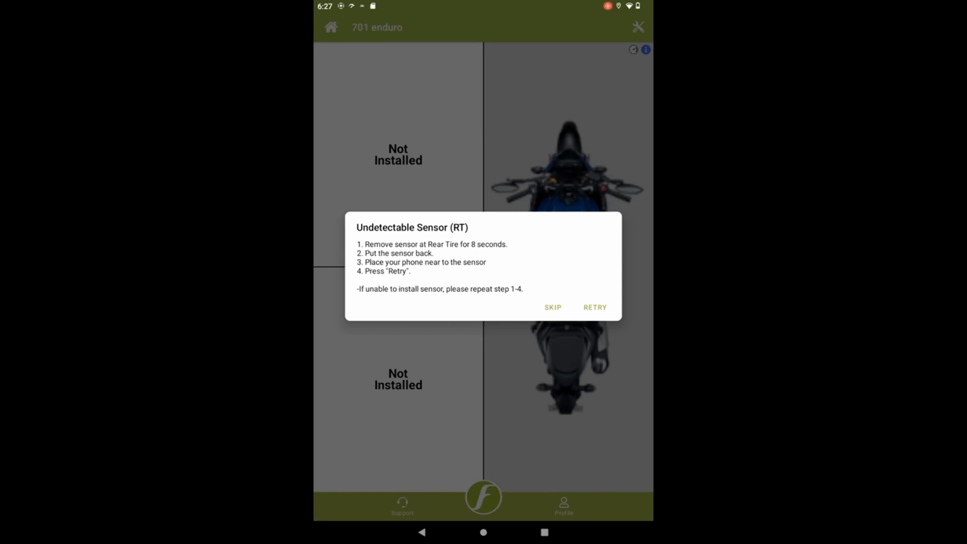
pyautogui.click(593, 307)
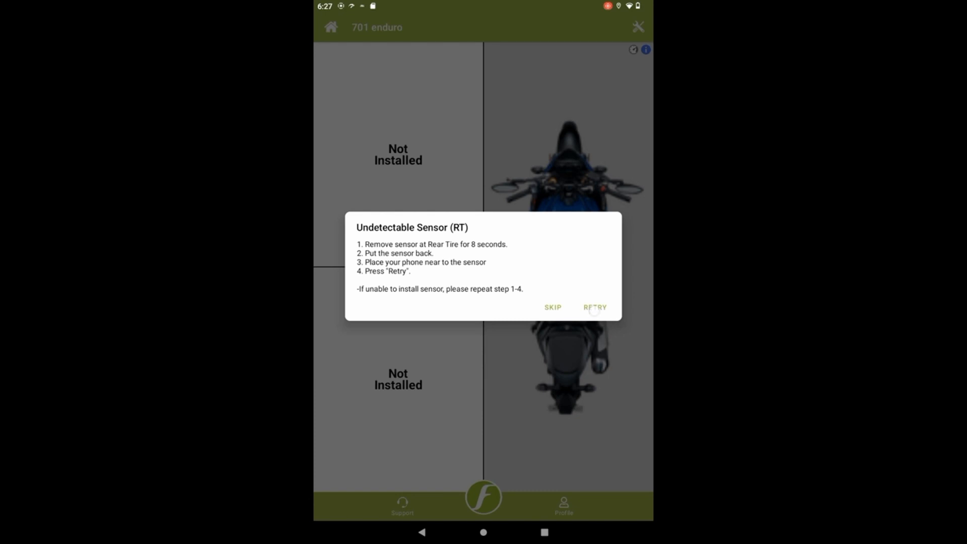
pyautogui.click(594, 307)
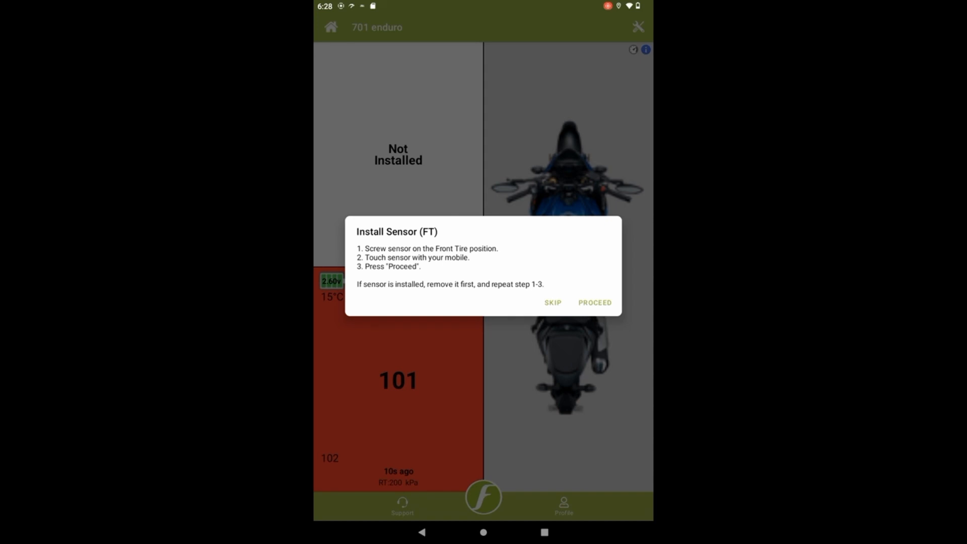
# Pair the front tire (FT) sensor after one retry and acknowledge Installation Complete
pyautogui.click(594, 303)
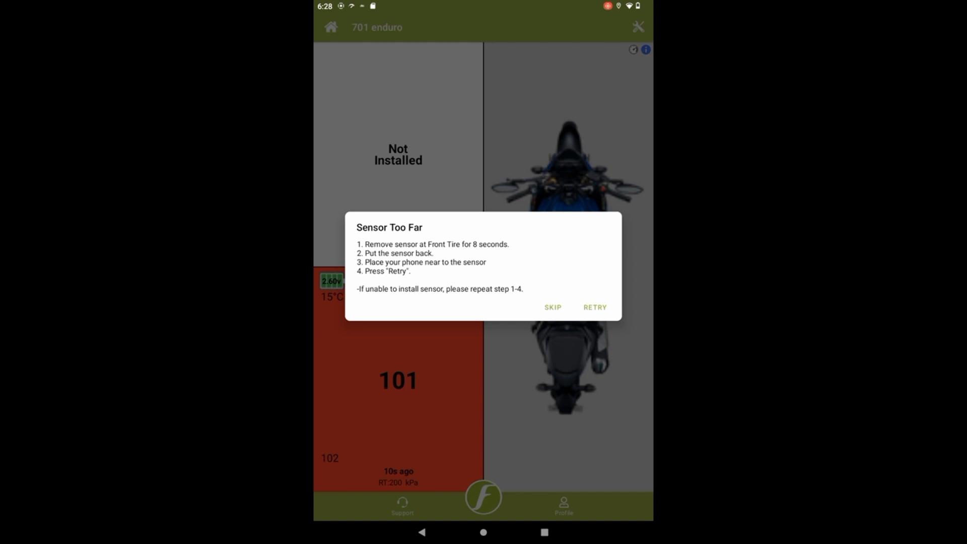
pyautogui.click(594, 307)
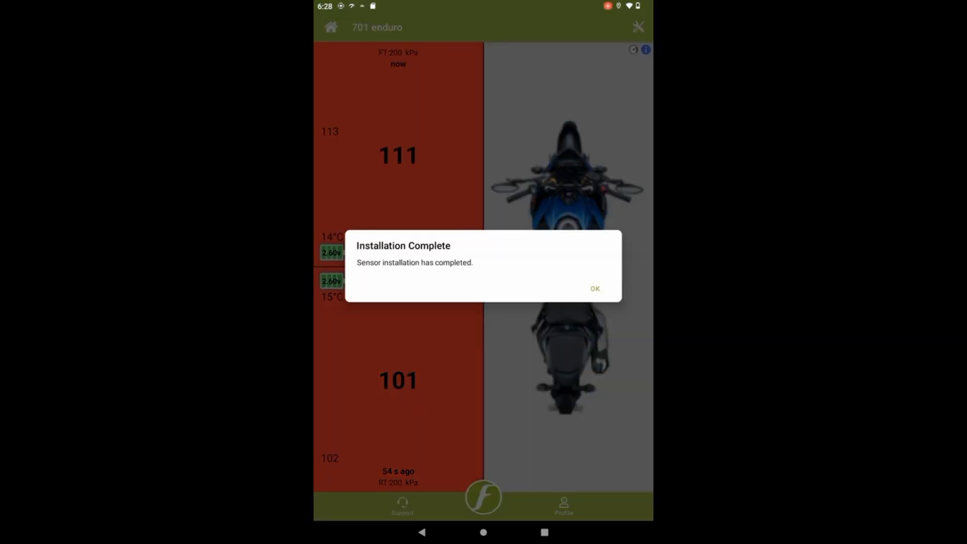
pyautogui.click(593, 288)
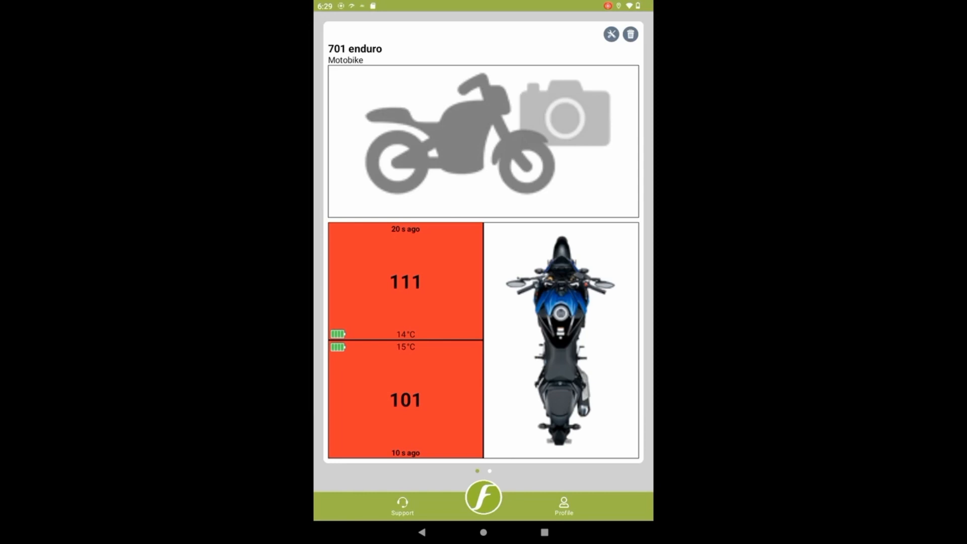
# Set the Profile pressure unit to psi and temperature unit to °F
pyautogui.click(561, 505)
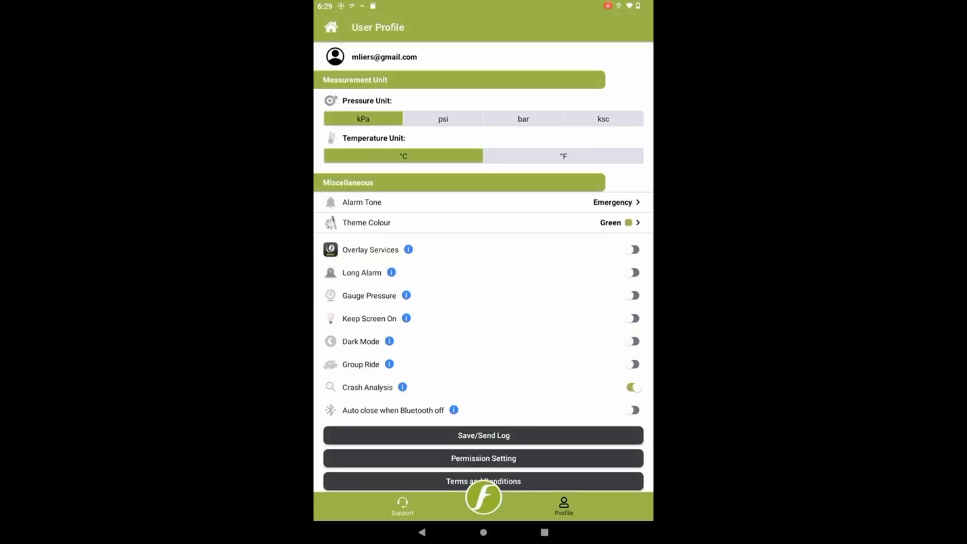
pyautogui.click(442, 118)
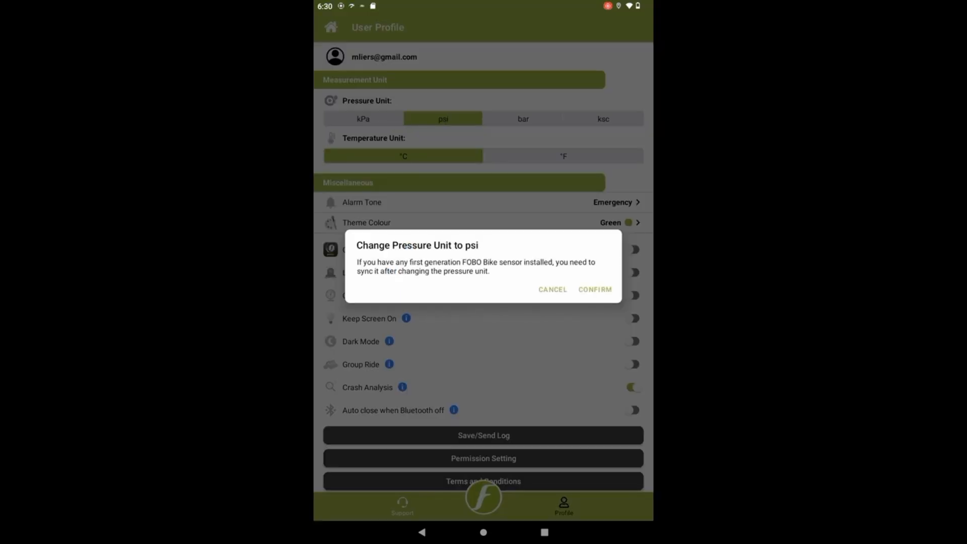
pyautogui.click(593, 289)
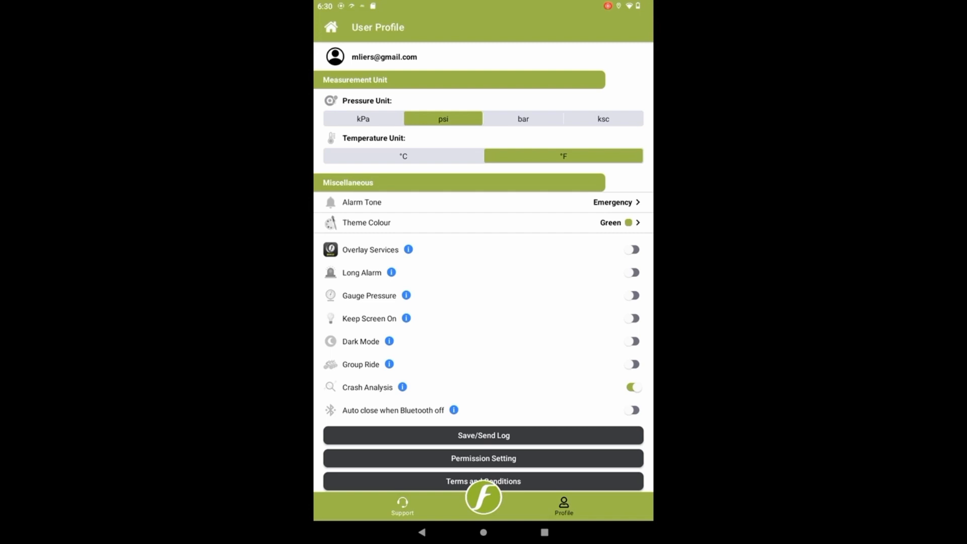
pyautogui.scroll(-3)
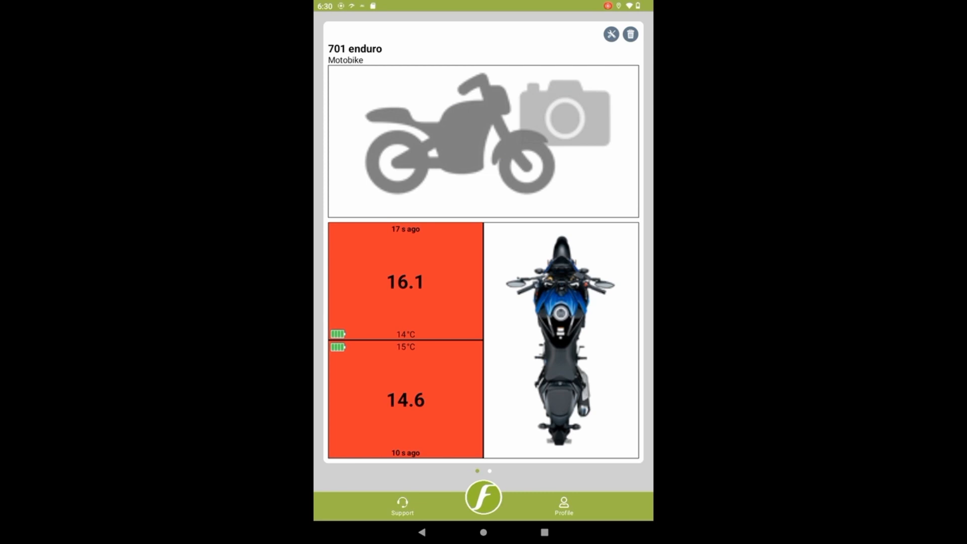
pyautogui.click(562, 505)
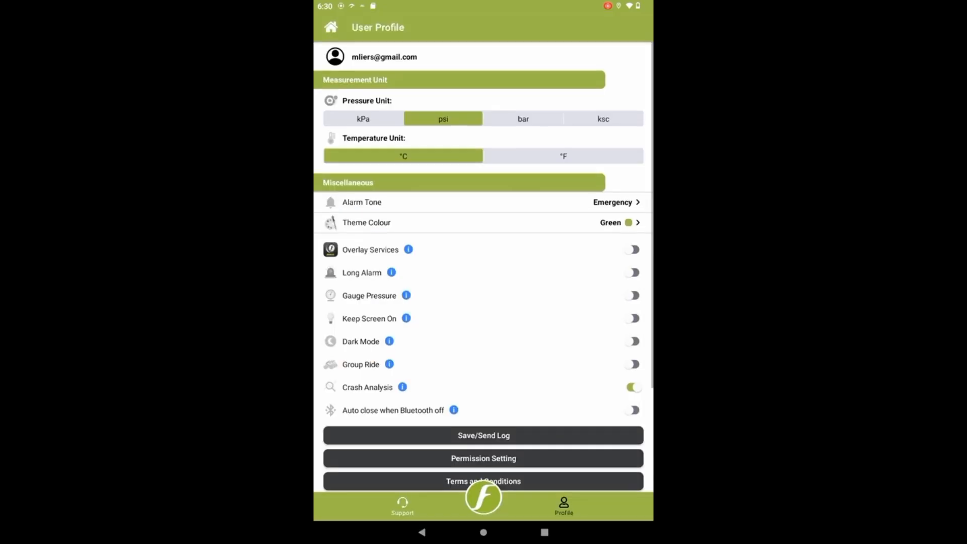
pyautogui.click(562, 156)
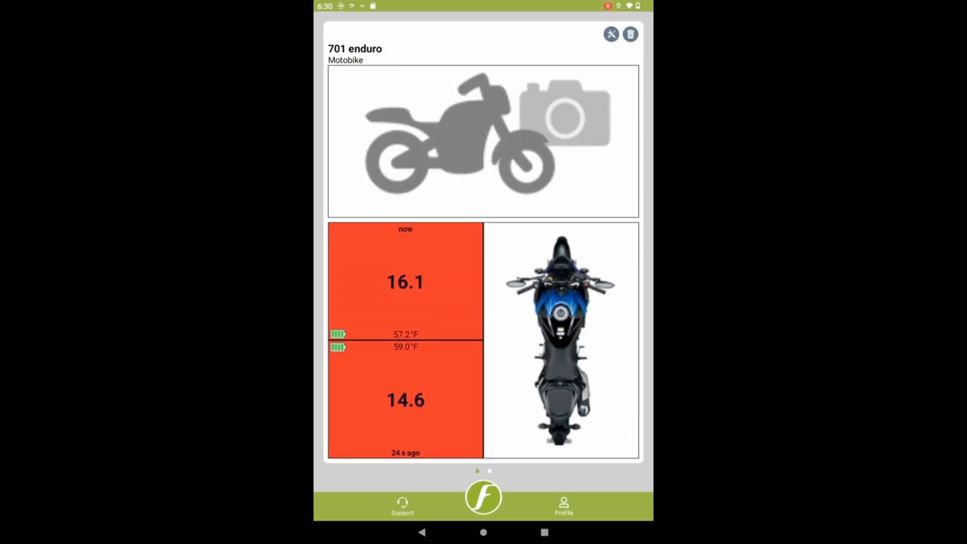
# Set front and rear tire minimum pressures to 12.0 in Vehicle Settings
pyautogui.click(610, 34)
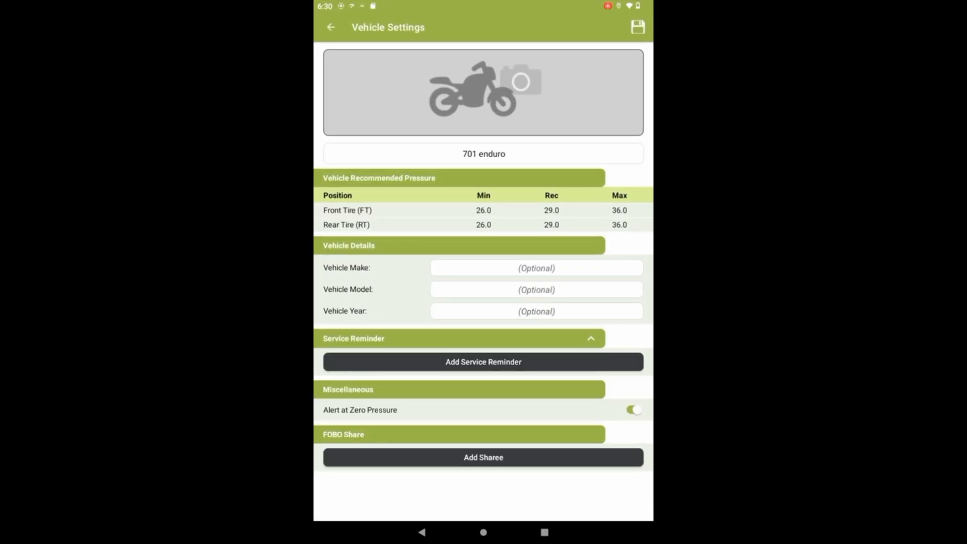
pyautogui.click(346, 209)
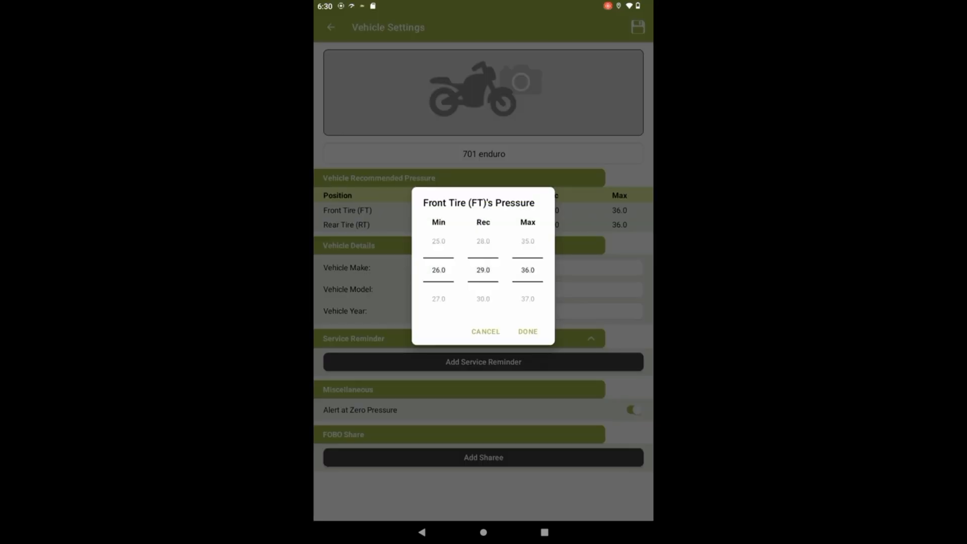
pyautogui.scroll(-3)
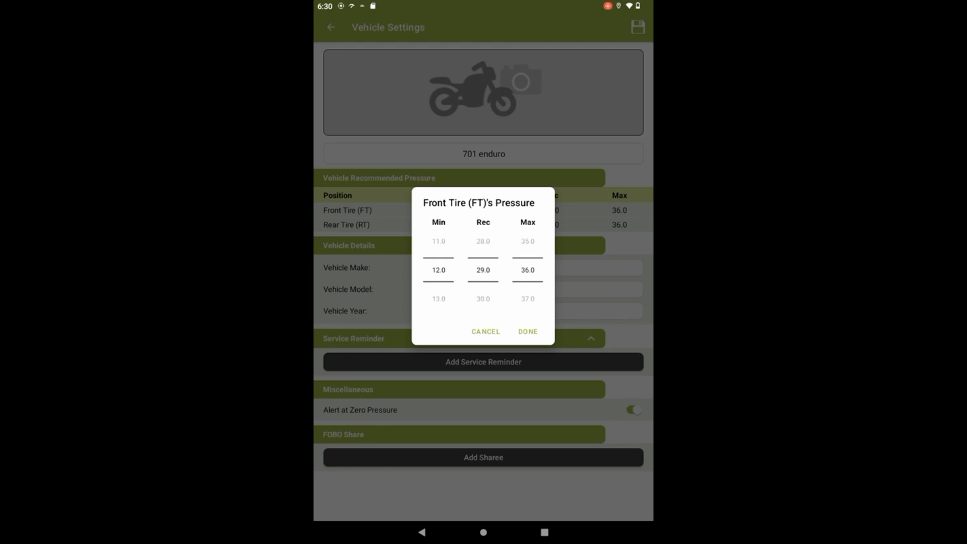
pyautogui.click(527, 331)
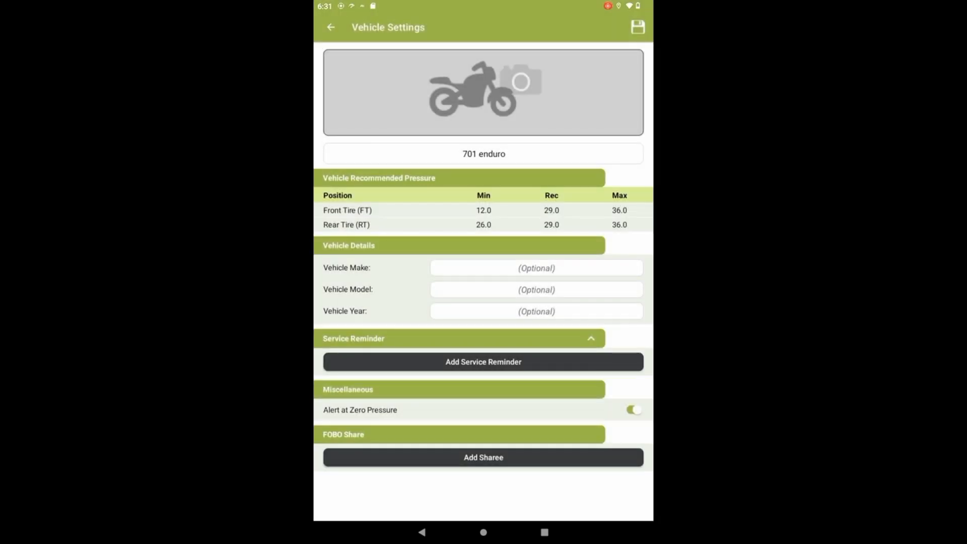
pyautogui.click(346, 224)
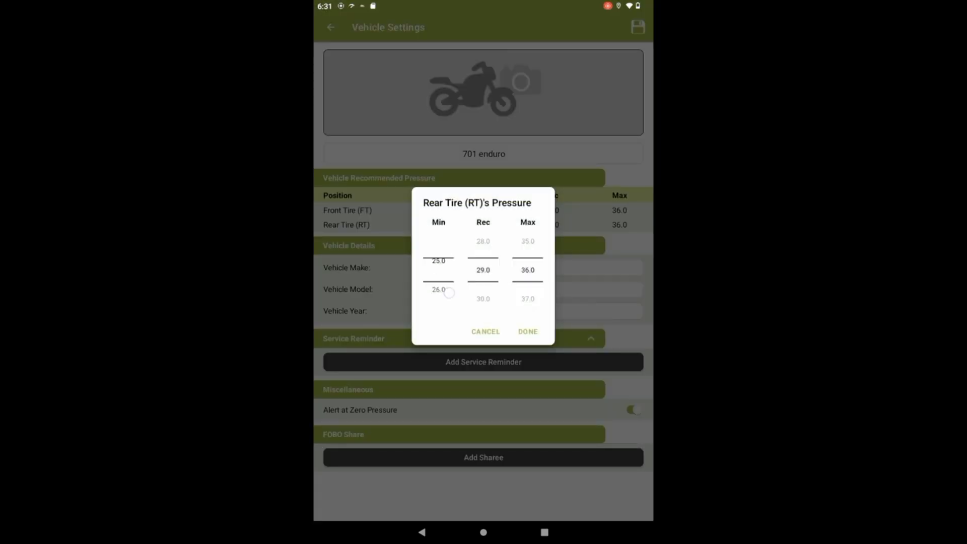
pyautogui.scroll(-3)
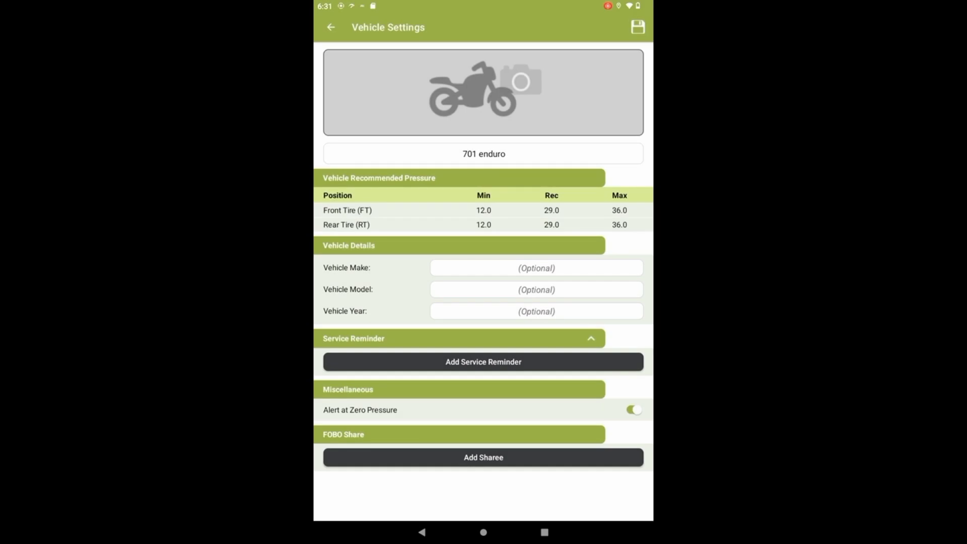
pyautogui.click(637, 27)
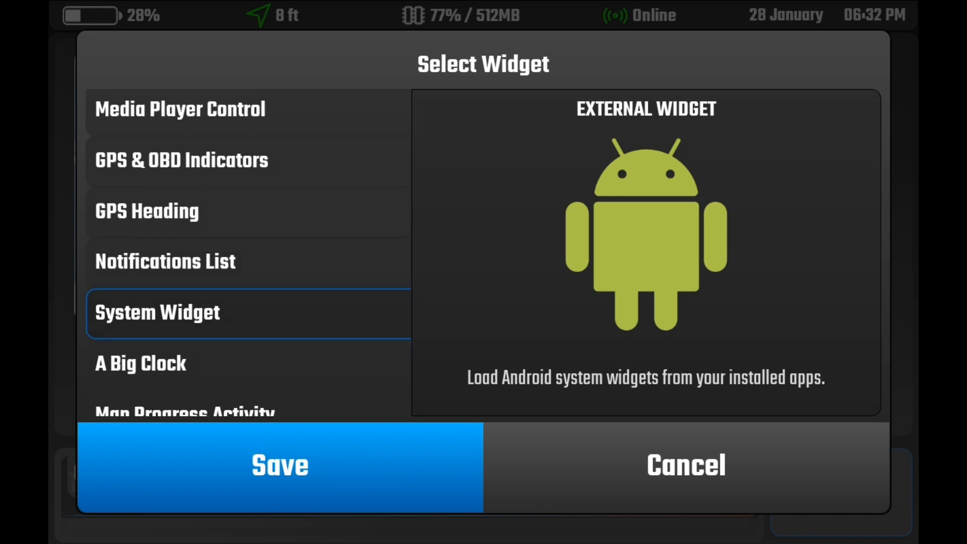
# Add a System Widget slot to DMD2's right-hand panel on page 3
pyautogui.scroll(-3)
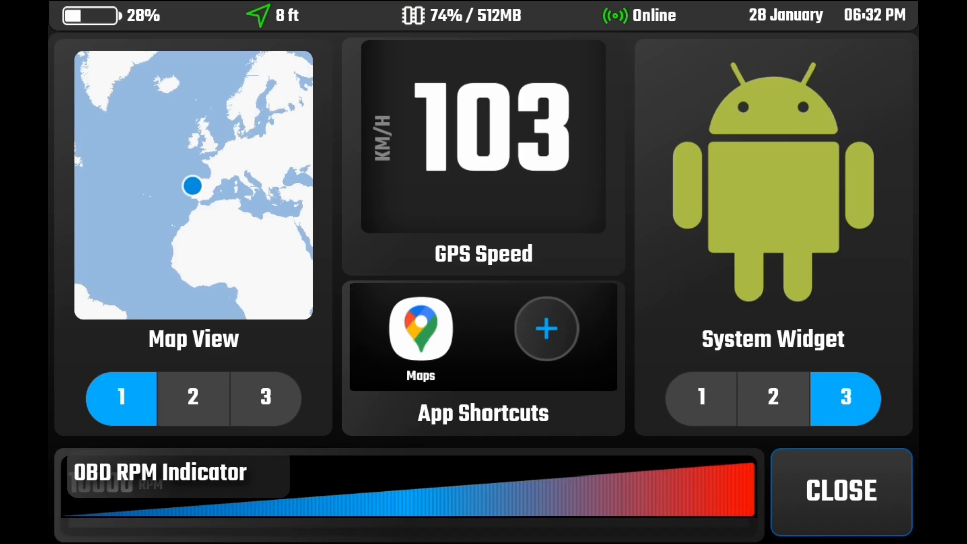
pyautogui.click(840, 489)
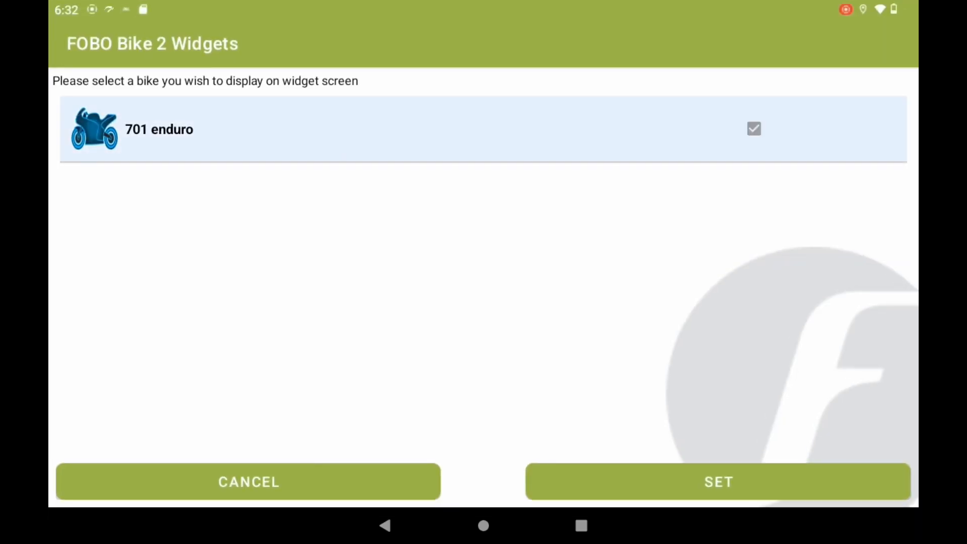
# Tick 701 enduro in the FOBO Bike 2 widget to show its tire readings
pyautogui.click(718, 481)
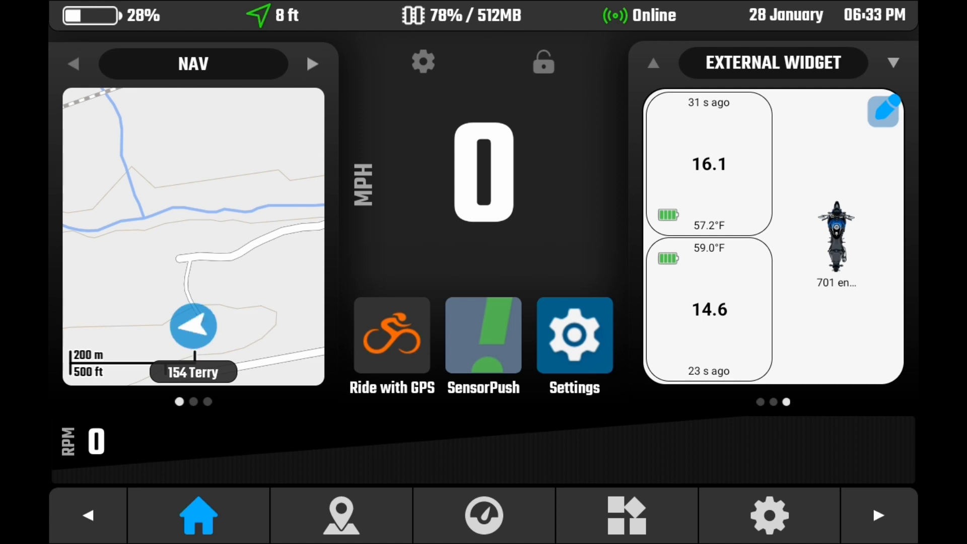
# Launch MacroDroid from the app drawer, skipping its intro pages and Pro upgrade offer
pyautogui.click(627, 514)
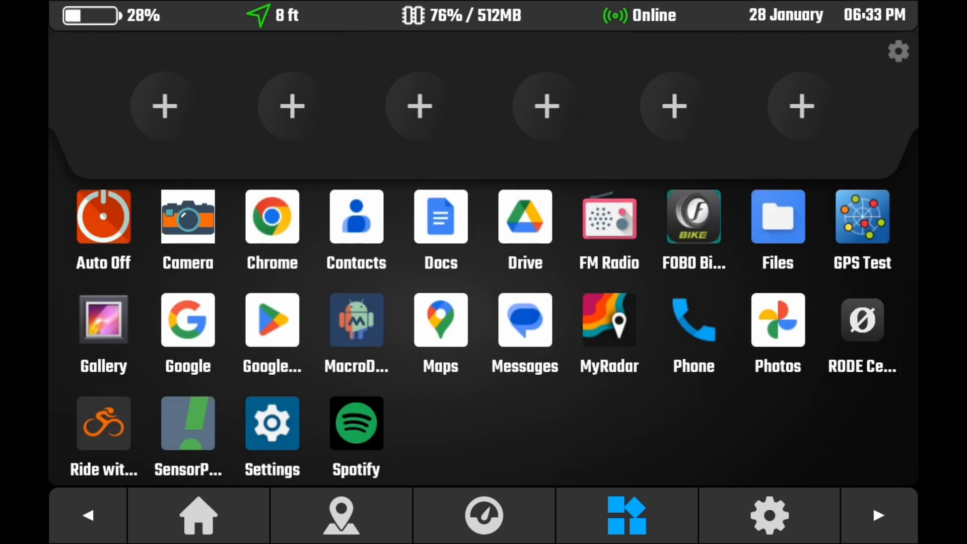
pyautogui.click(356, 319)
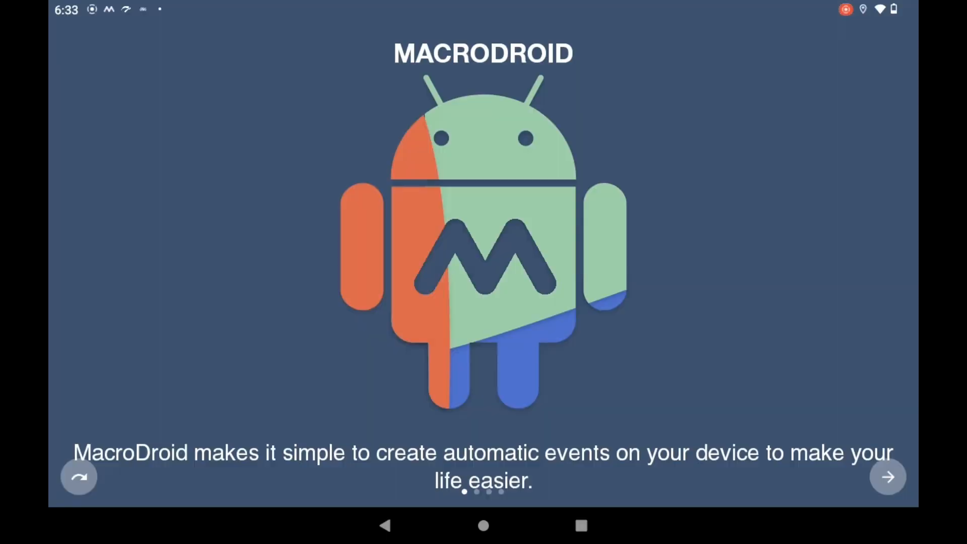
pyautogui.click(887, 475)
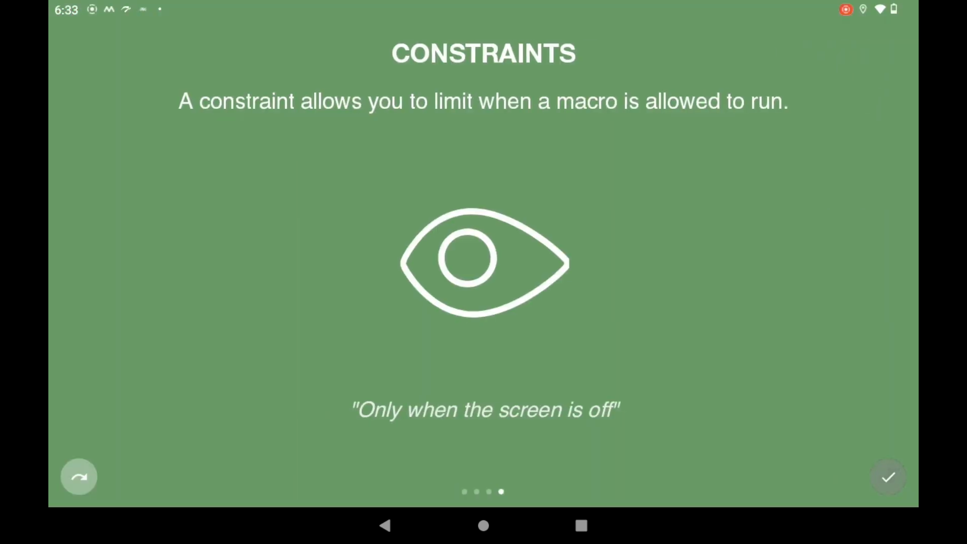
pyautogui.click(887, 477)
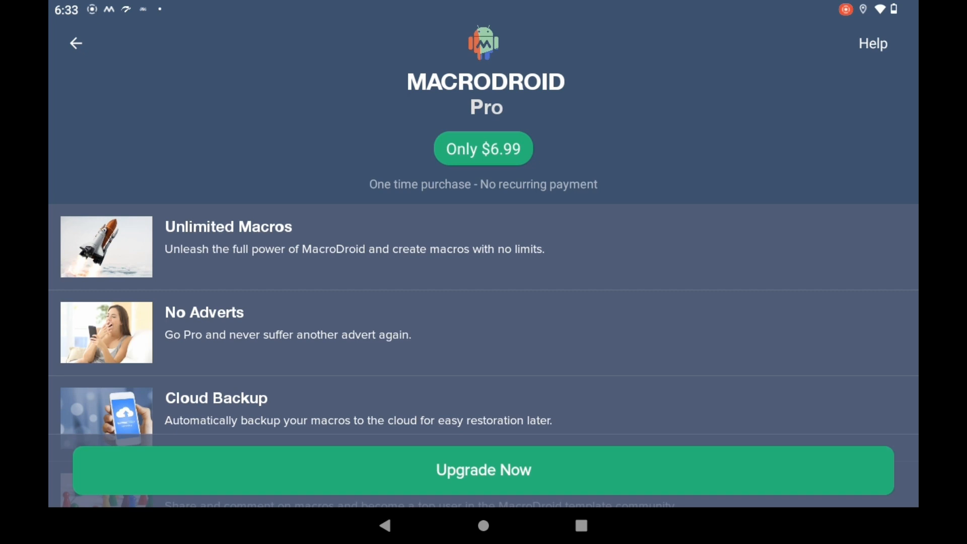
pyautogui.click(75, 43)
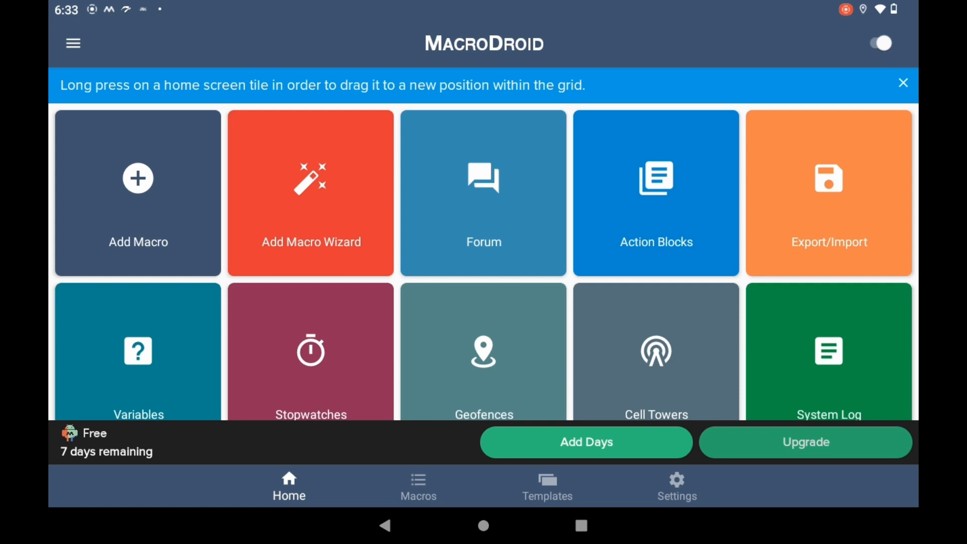
# Create a new macro with Device Boot from Device Events as its trigger
pyautogui.click(137, 192)
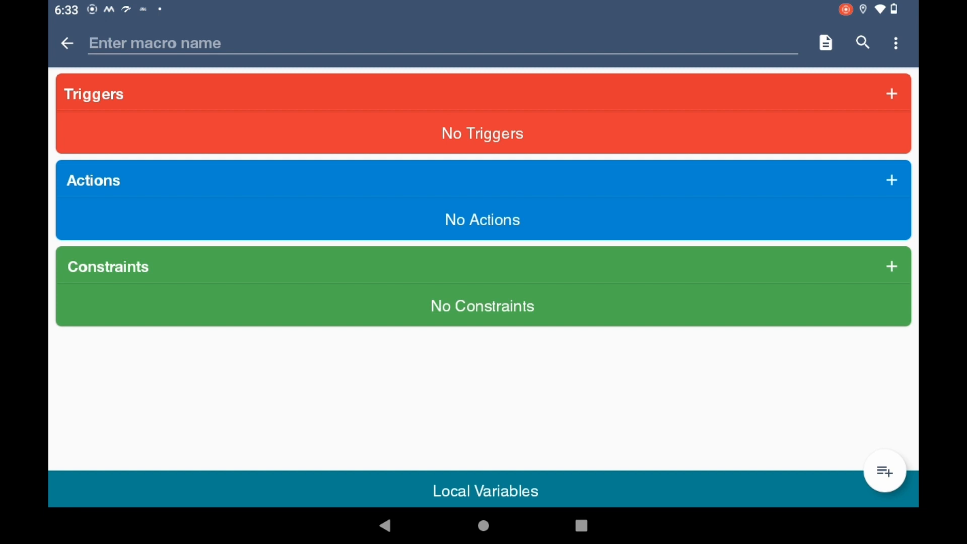
pyautogui.click(890, 94)
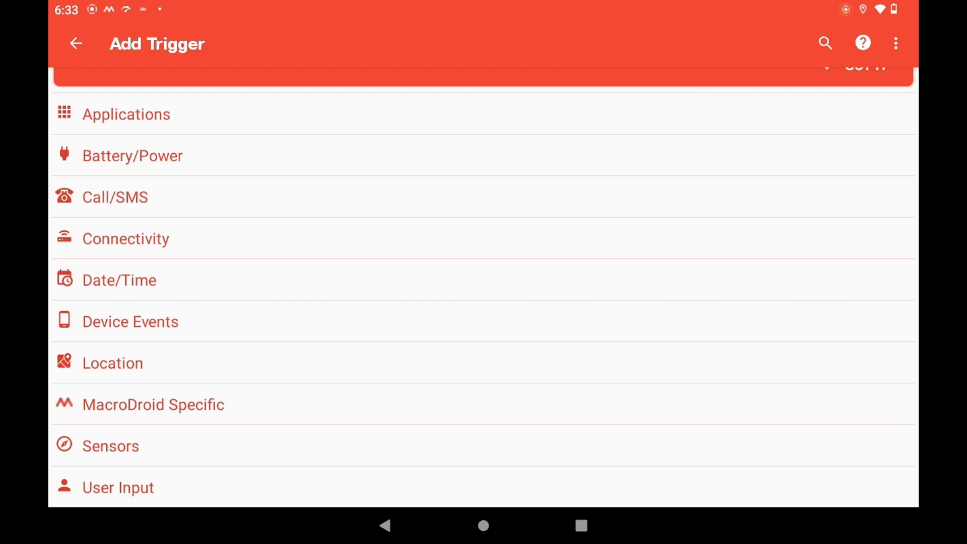
pyautogui.click(132, 156)
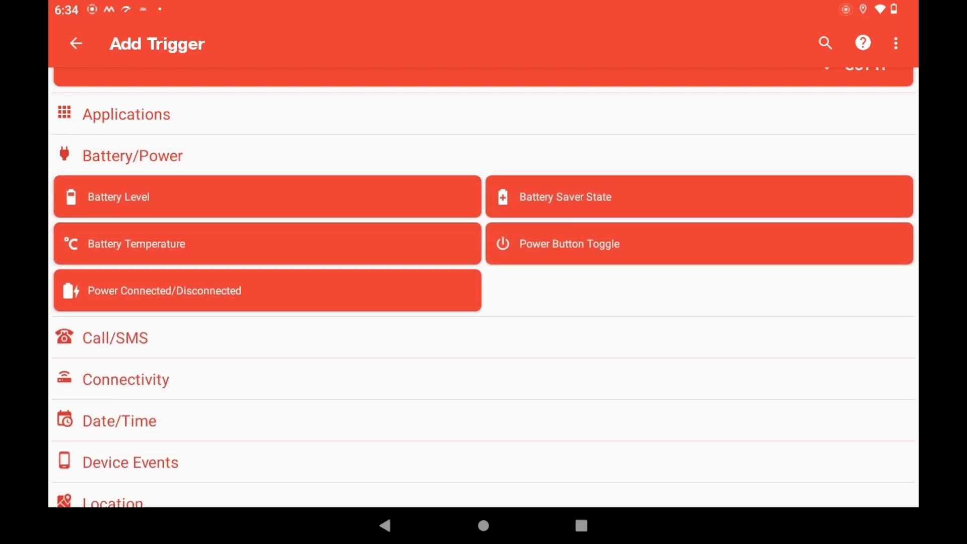
pyautogui.scroll(-3)
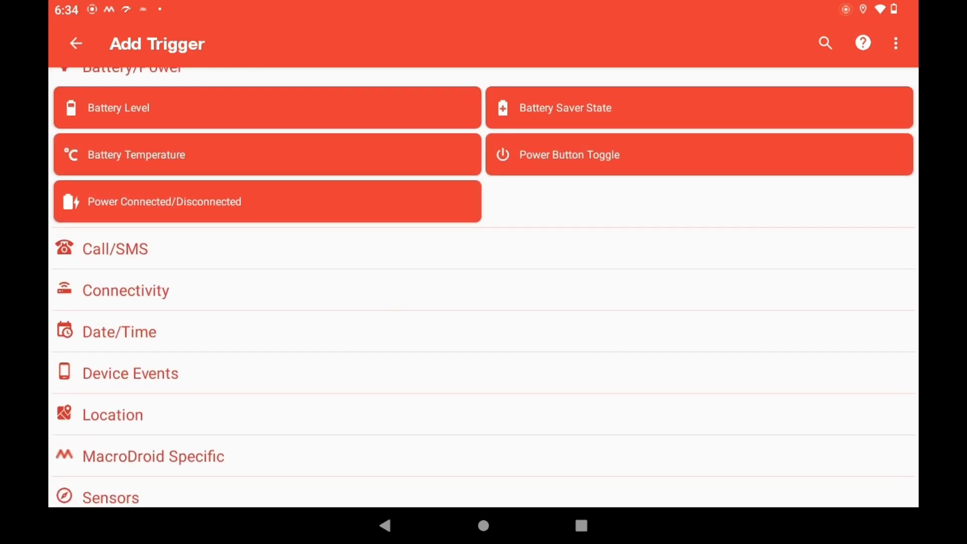
pyautogui.scroll(-3)
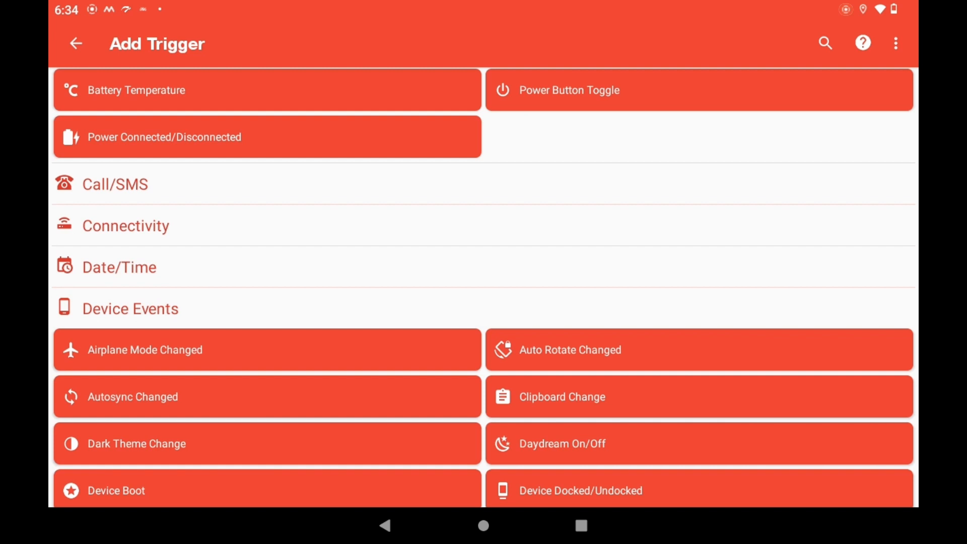
pyautogui.scroll(-3)
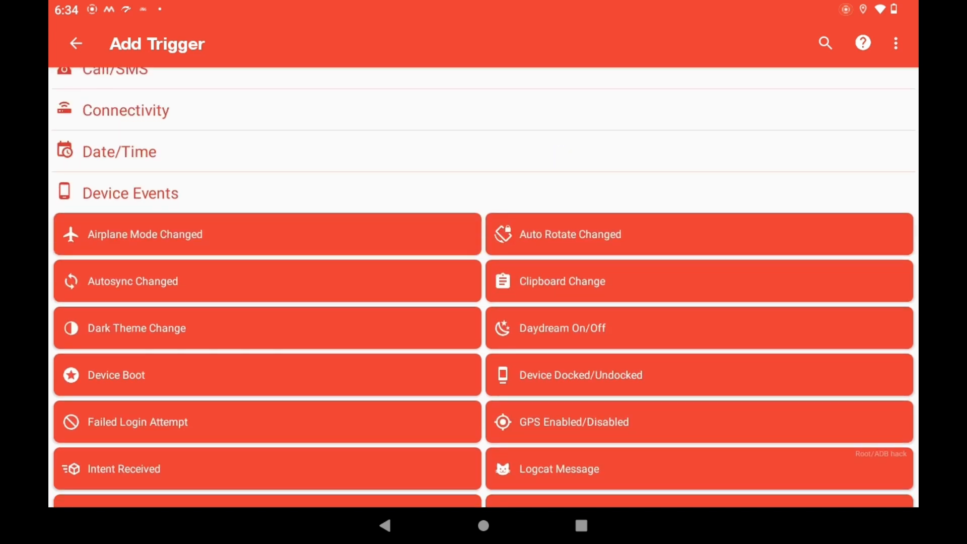
pyautogui.click(116, 374)
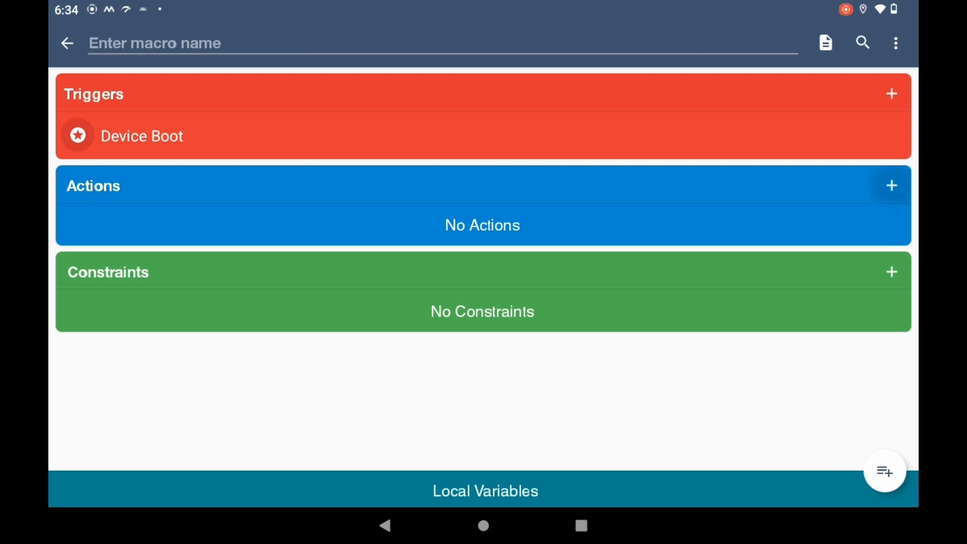
# Grant MacroDroid the display-over-other-apps permission required by application actions
pyautogui.click(890, 185)
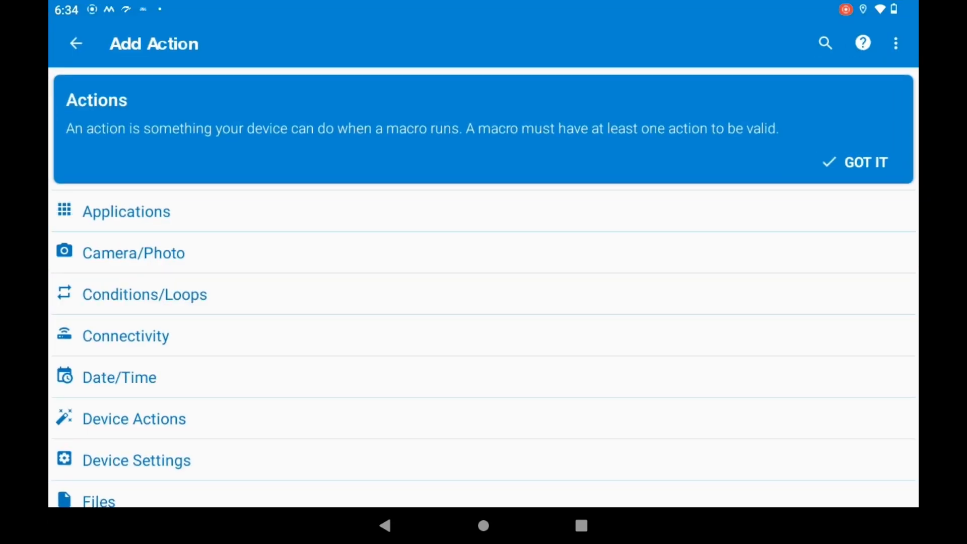
pyautogui.click(126, 211)
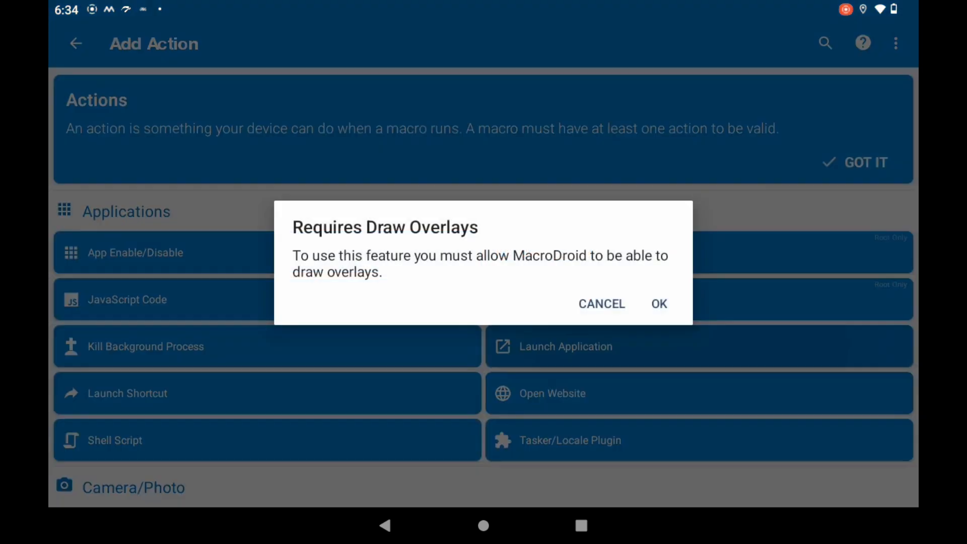
pyautogui.click(601, 303)
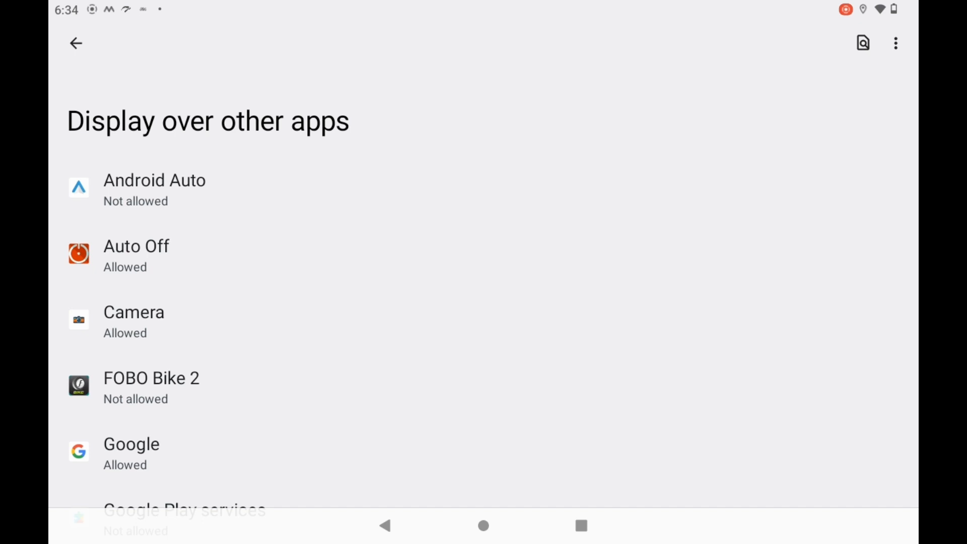
pyautogui.scroll(-3)
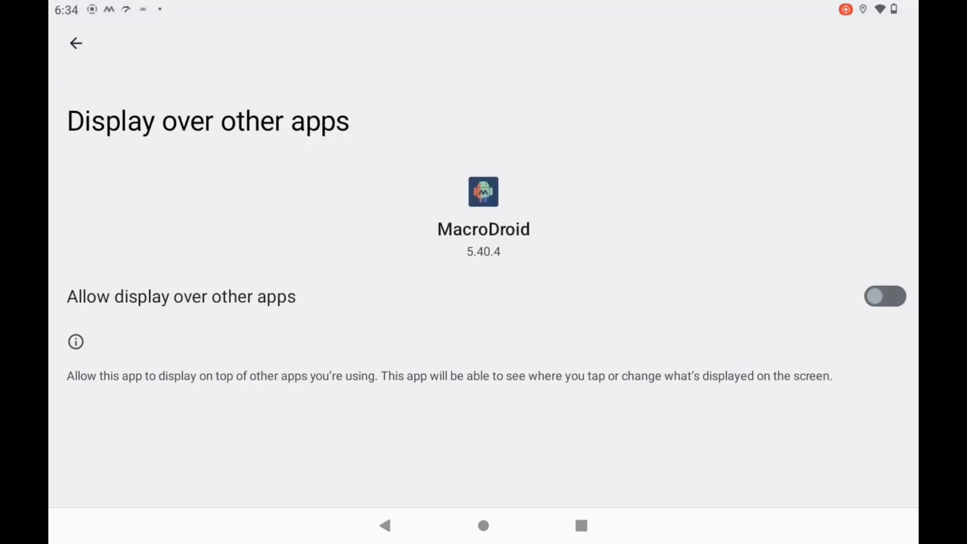
pyautogui.click(885, 296)
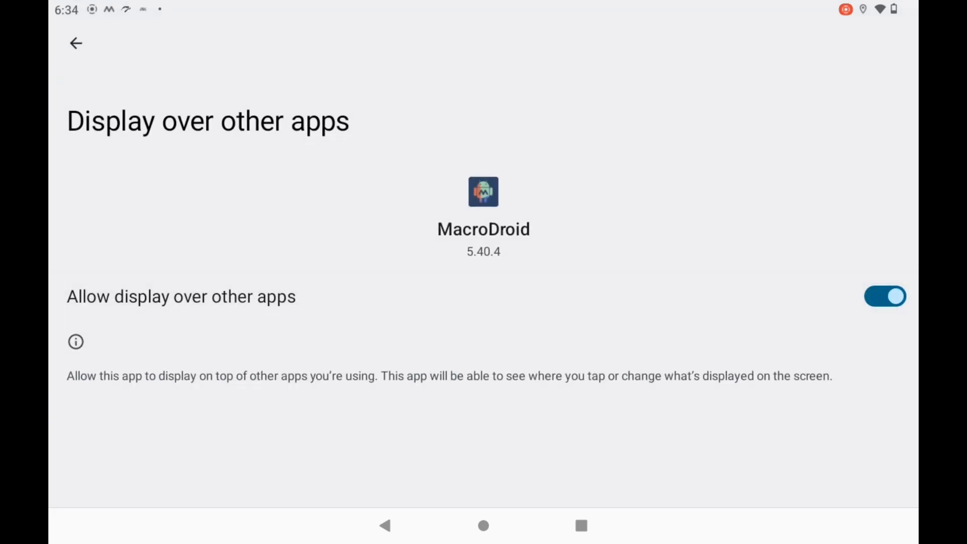
pyautogui.click(75, 44)
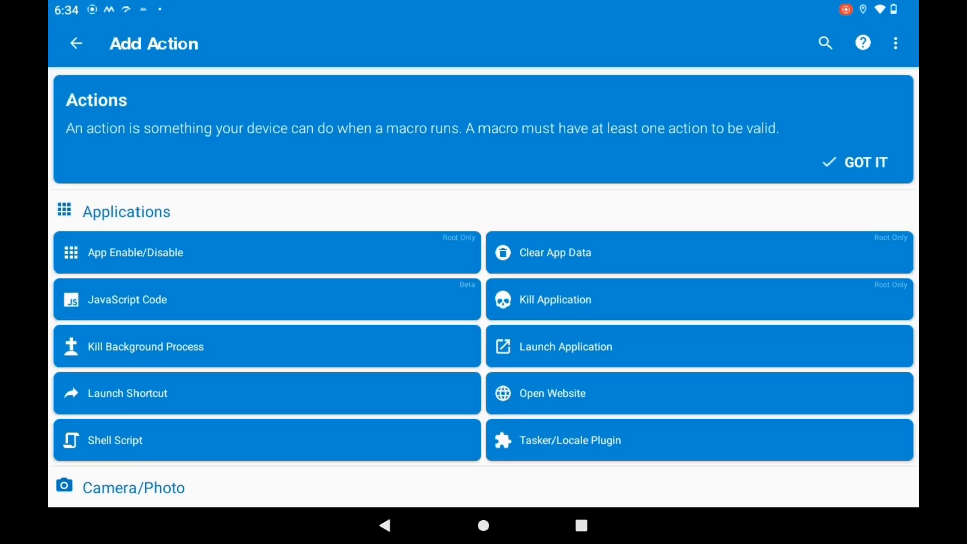
# Add a Launch Application action opening FOBO Bike 2 with default launch options
pyautogui.click(565, 346)
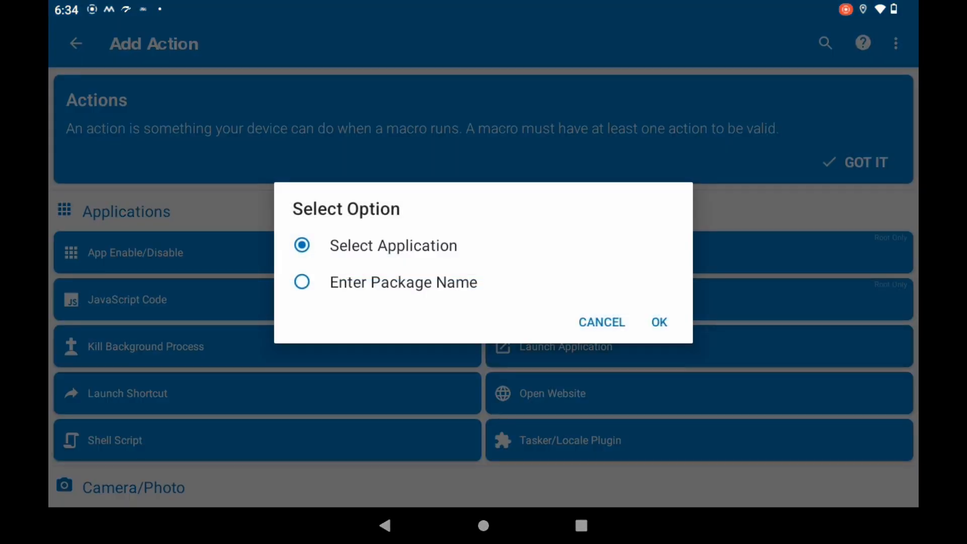
pyautogui.click(658, 322)
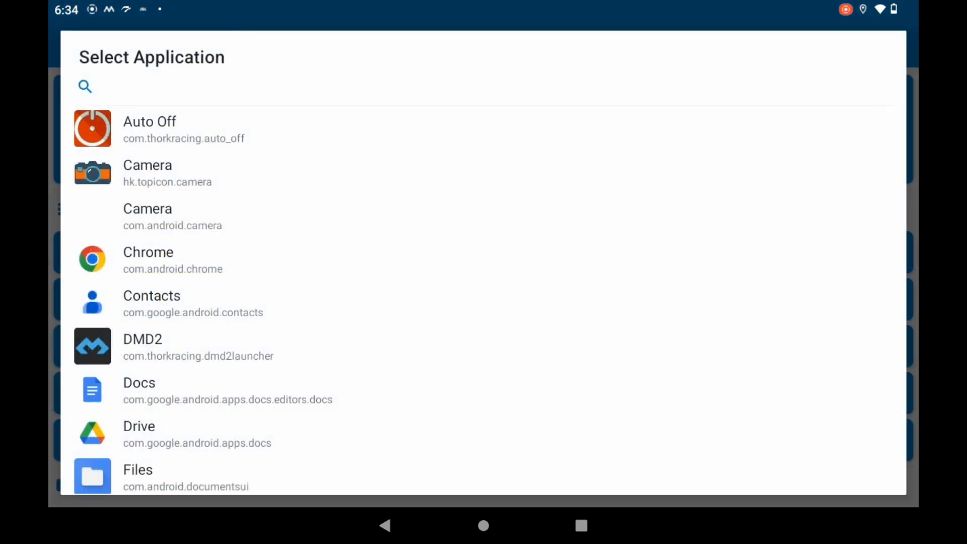
pyautogui.scroll(-3)
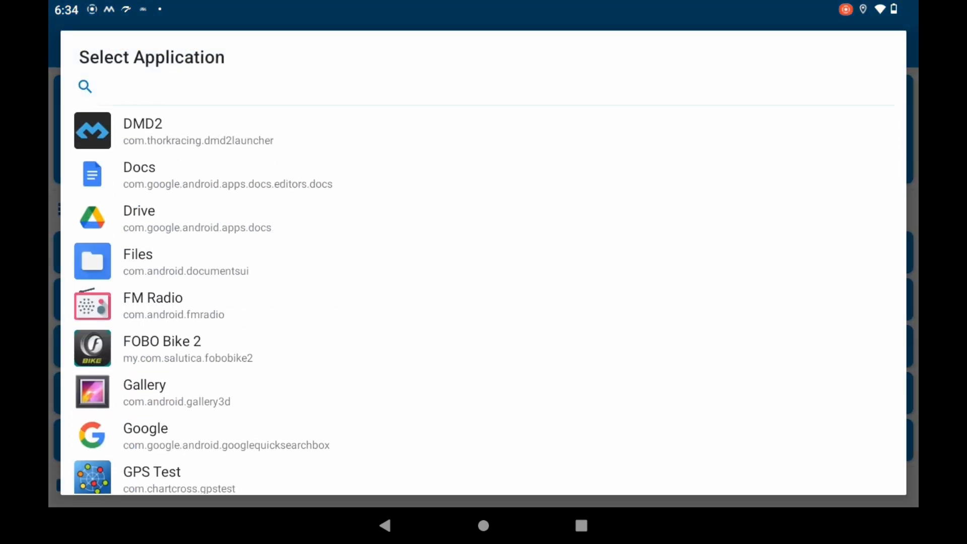
pyautogui.click(142, 130)
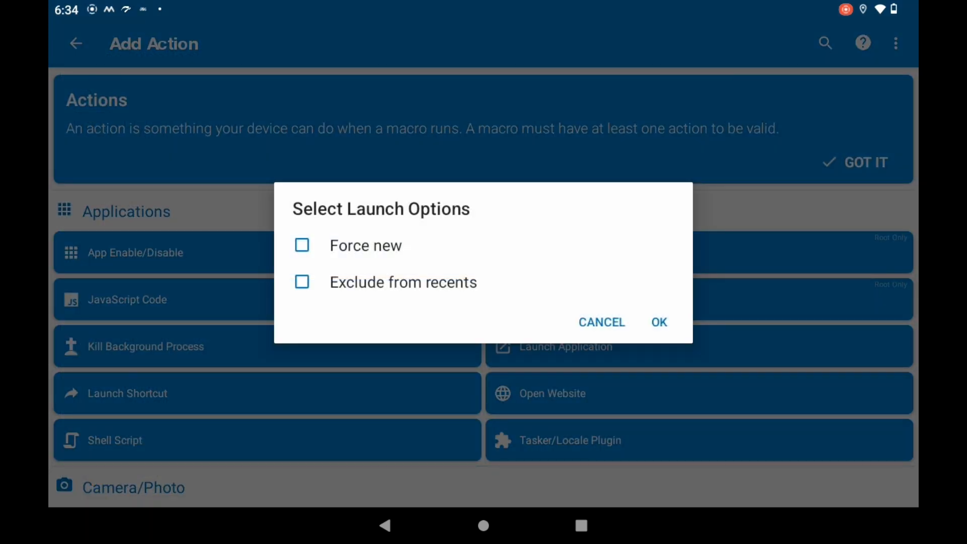
pyautogui.click(657, 322)
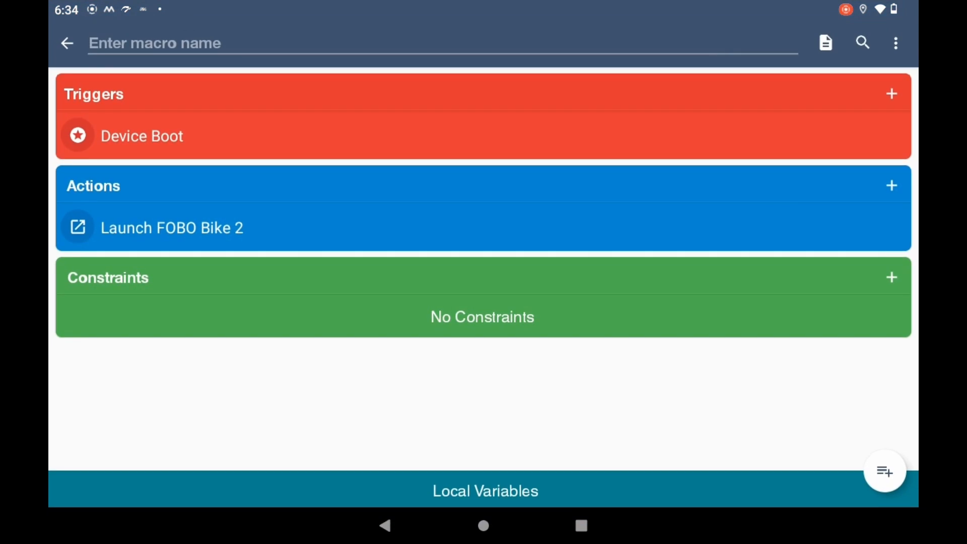
pyautogui.click(890, 277)
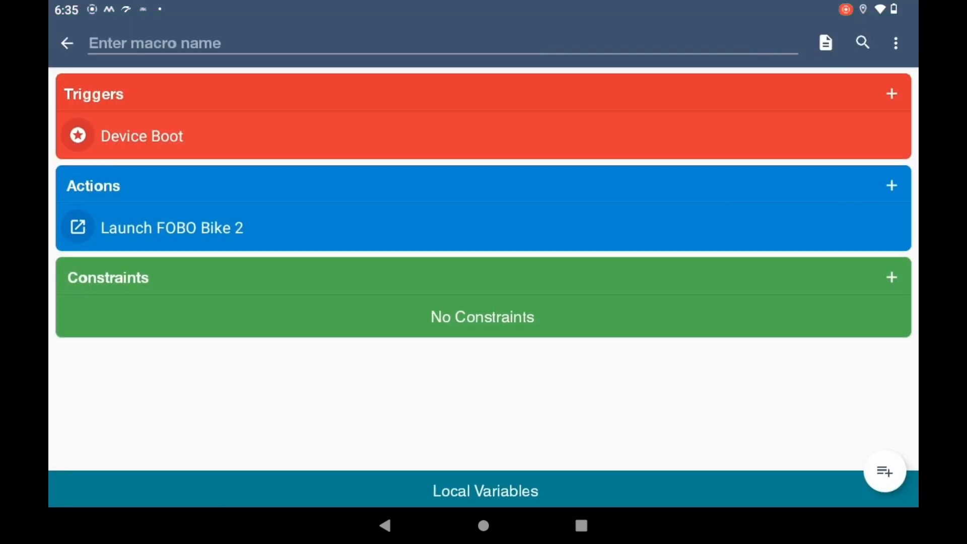
# Name the macro 'Fobo app' and save the changes
pyautogui.click(432, 43)
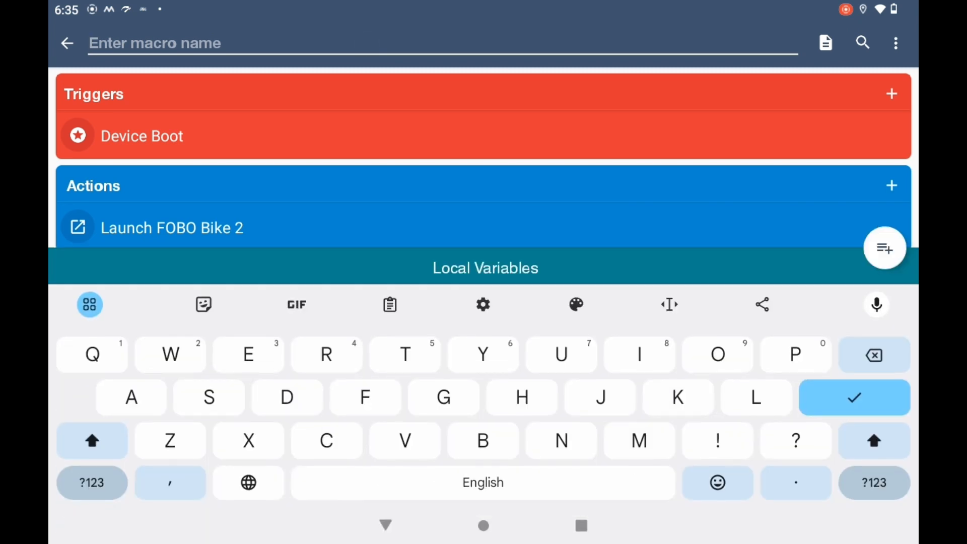
pyautogui.click(717, 355)
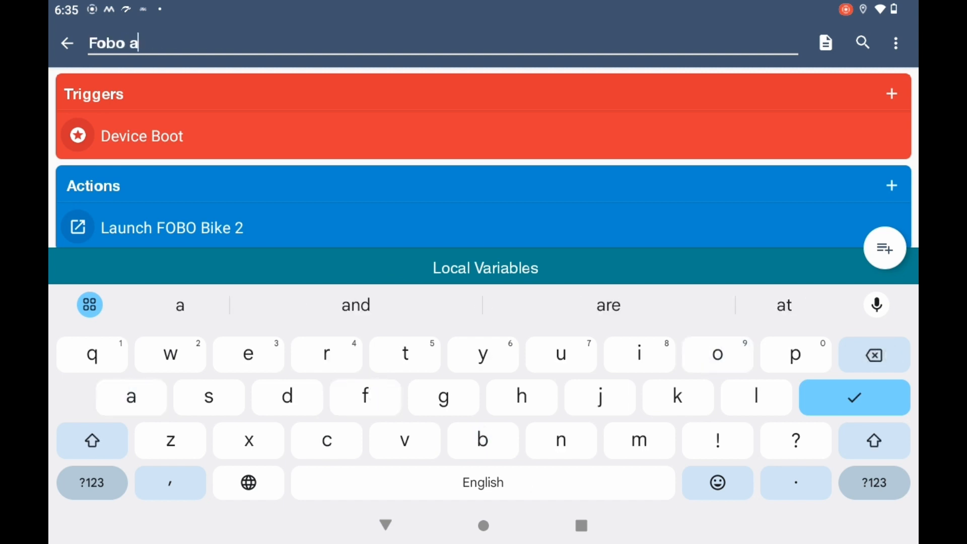
pyautogui.write('pp')
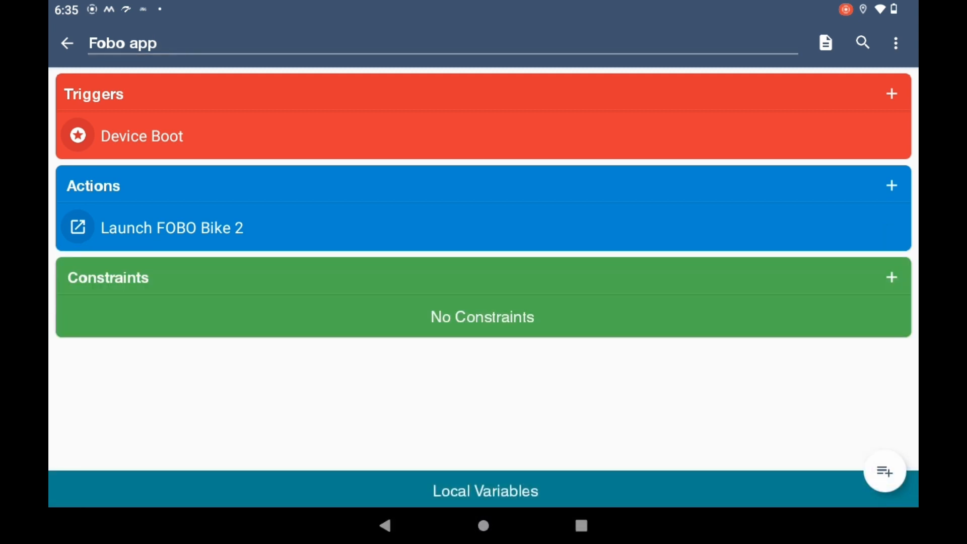
pyautogui.click(67, 43)
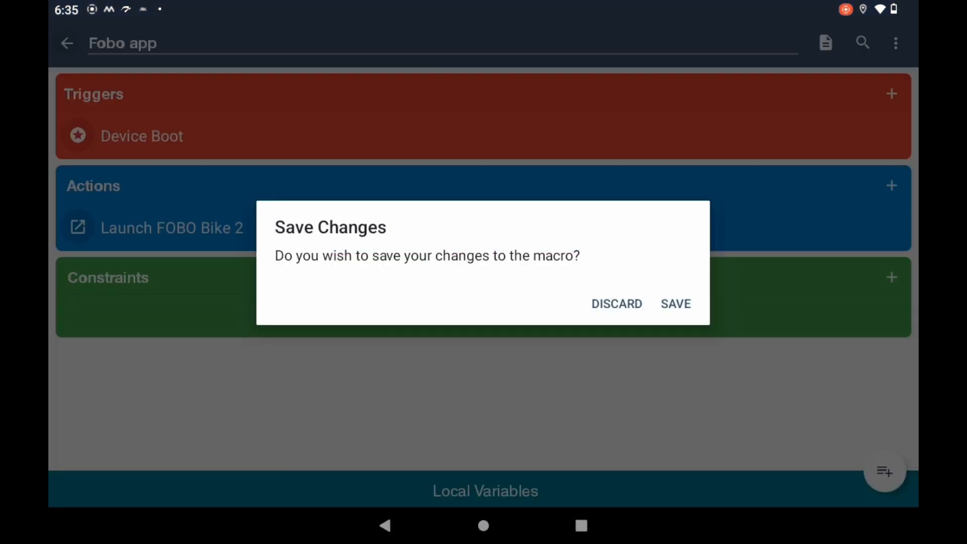
pyautogui.click(675, 303)
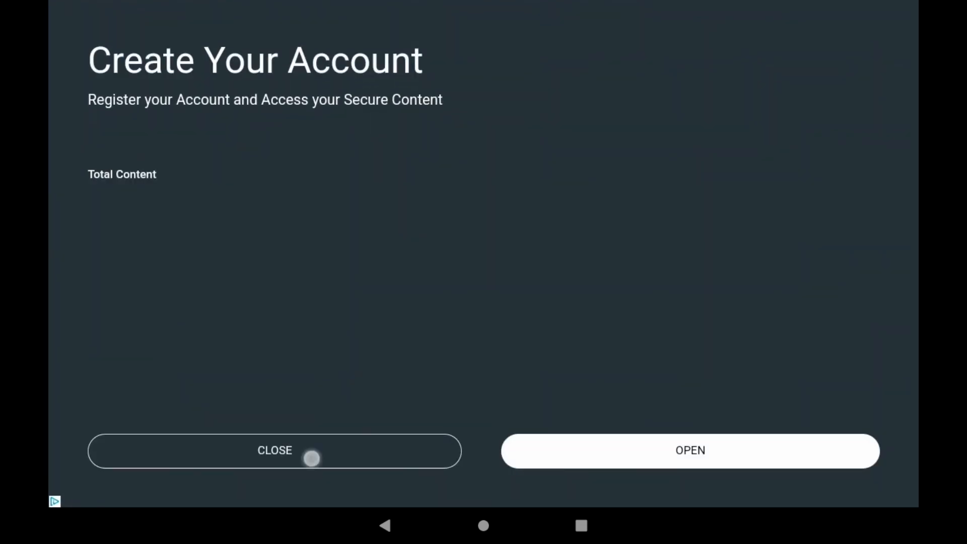
# Dismiss MacroDroid's ad and open DMD2's map page
pyautogui.click(274, 450)
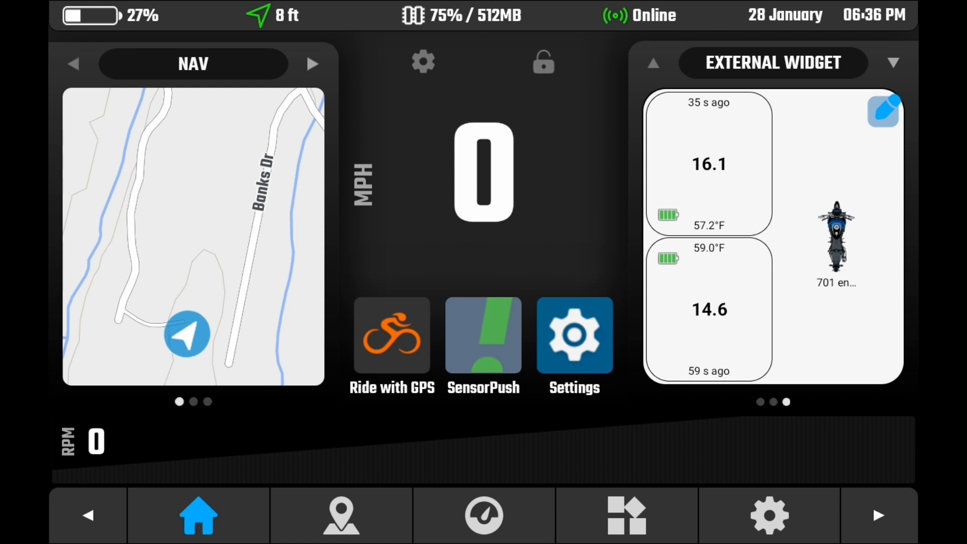
pyautogui.click(341, 515)
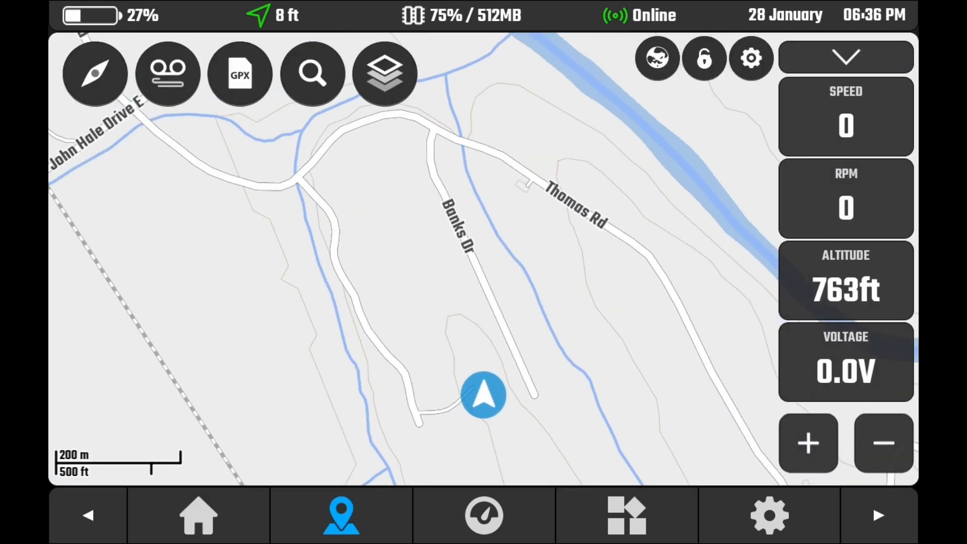